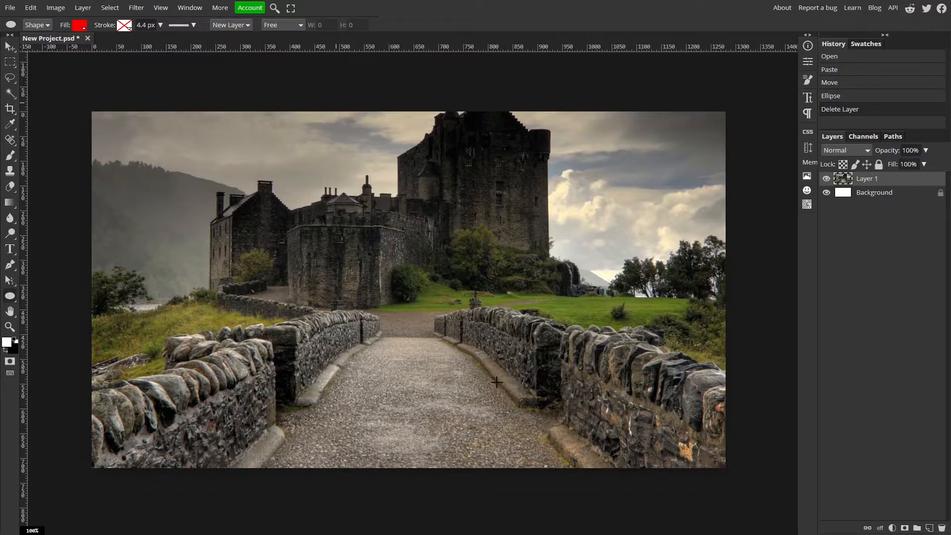
pyautogui.moveTo(575, 286)
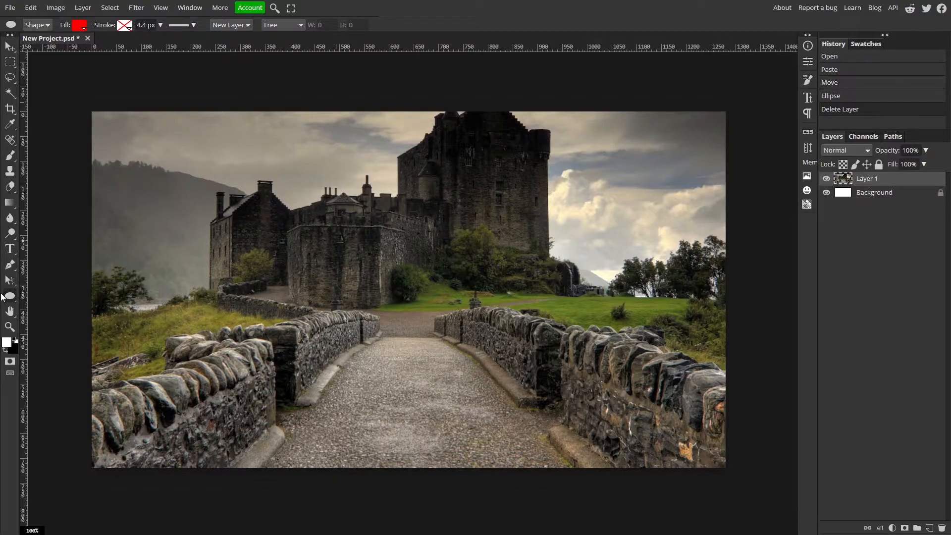
# Draw a red circle with the Ellipse tool over the castle photo.
pyautogui.click(10, 297)
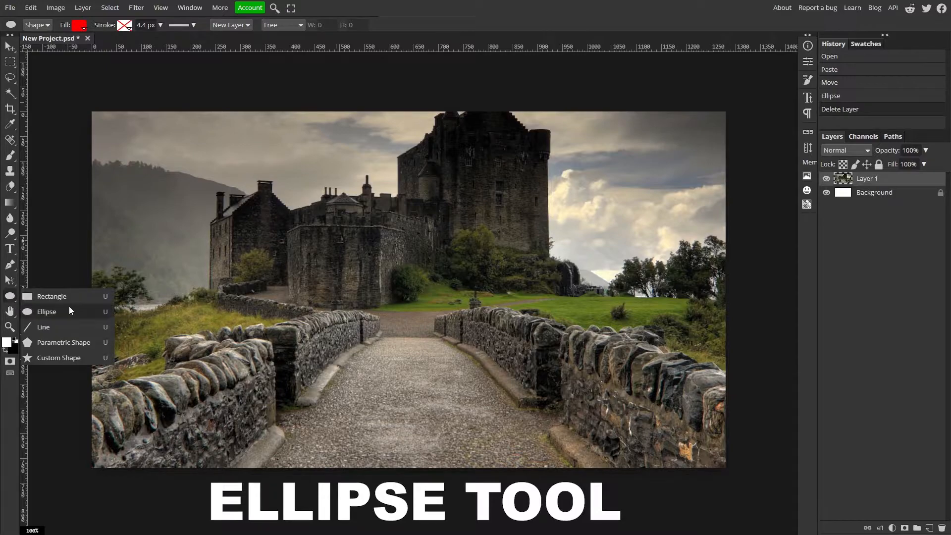
pyautogui.click(47, 311)
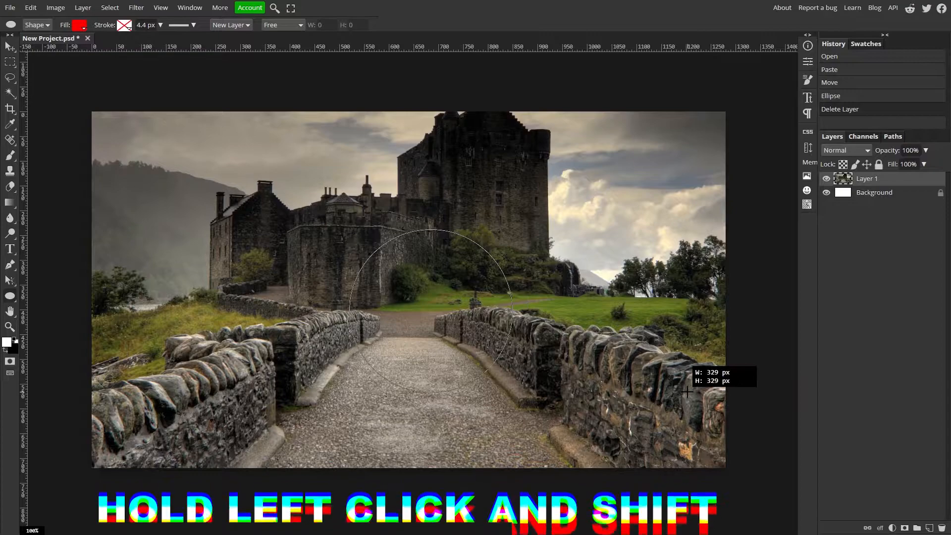
pyautogui.moveTo(349, 237); pyautogui.dragTo(512, 385)
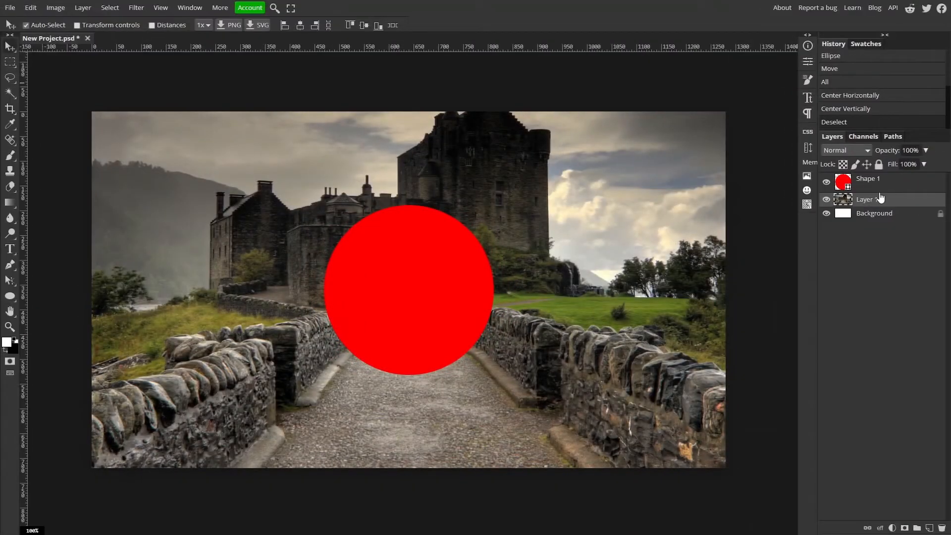
# Duplicate the castle photo above the circle, spherize the copy, and clip it to the circle.
pyautogui.press('ctrl+j')
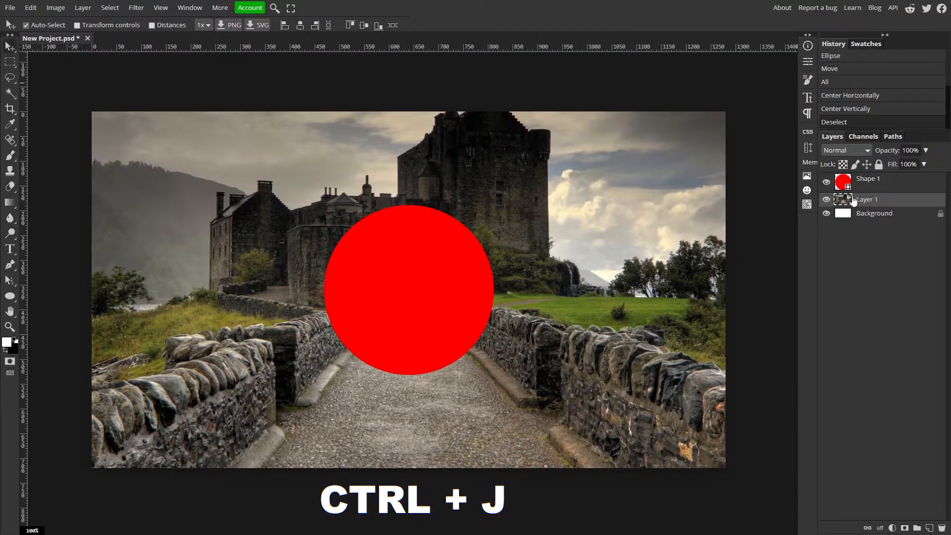
pyautogui.press('ctrl+j')
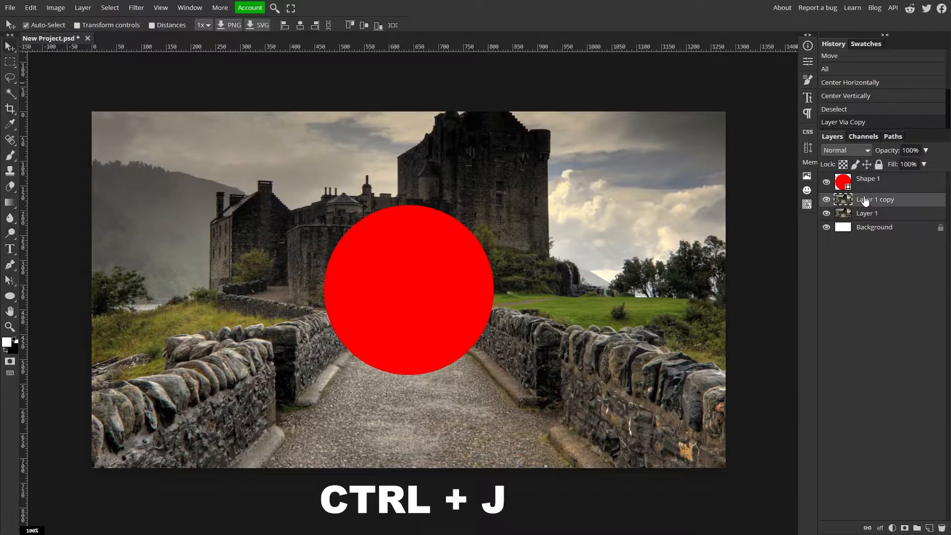
pyautogui.press('ctrl+j')
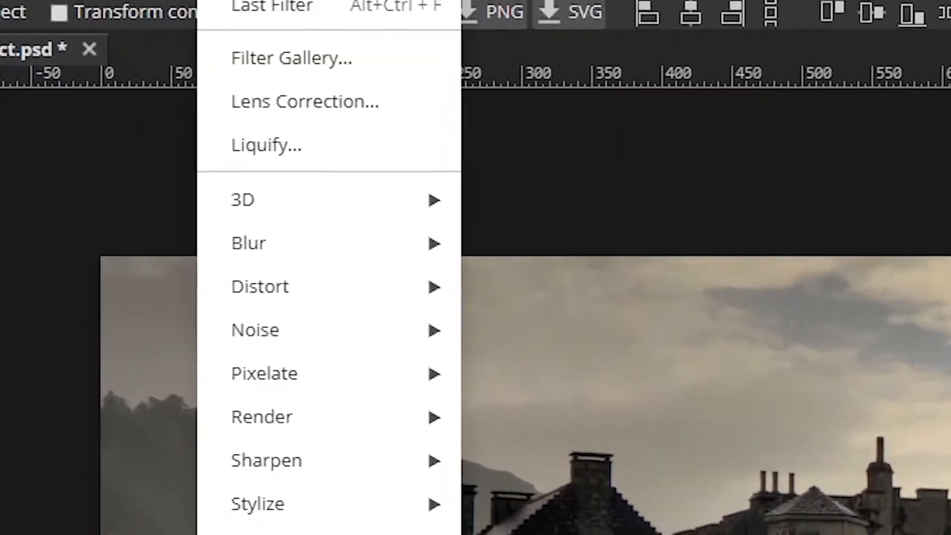
pyautogui.moveTo(259, 286)
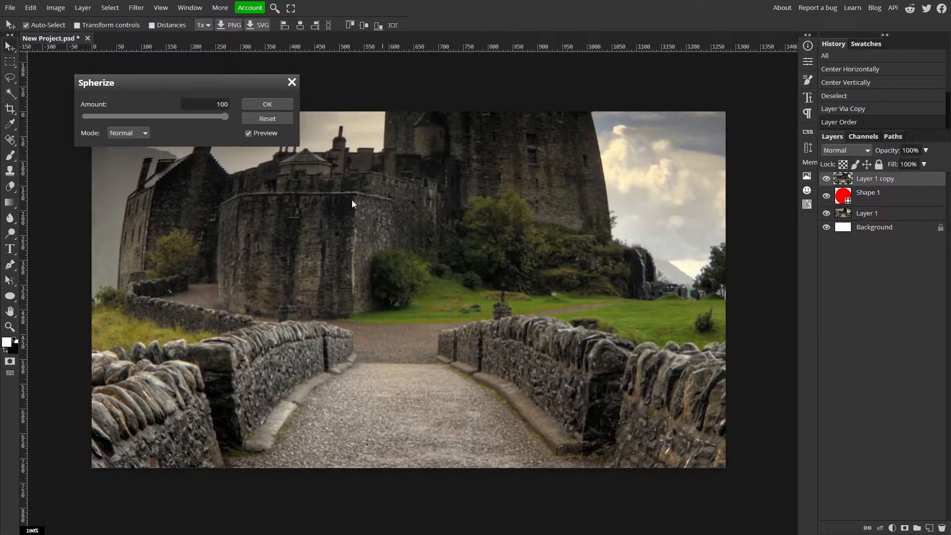
pyautogui.click(267, 104)
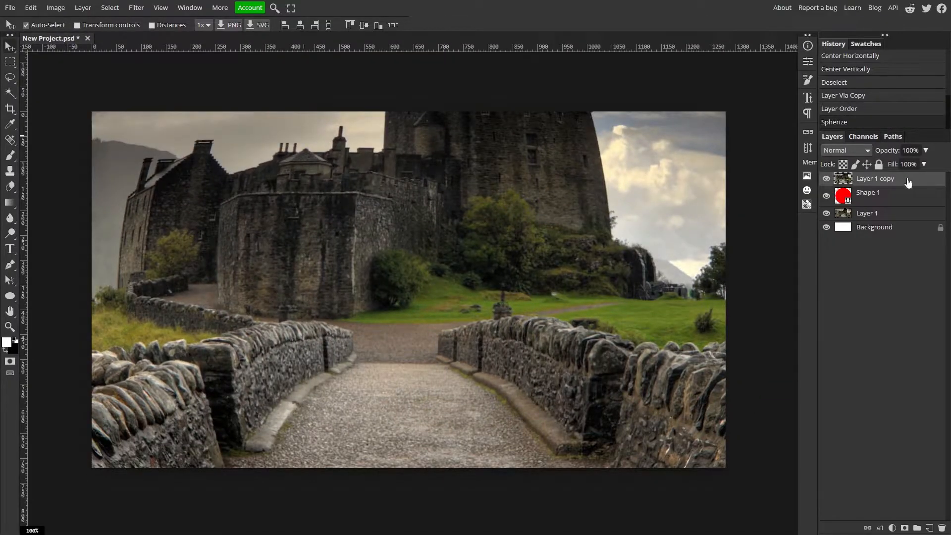
pyautogui.rightClick(876, 178)
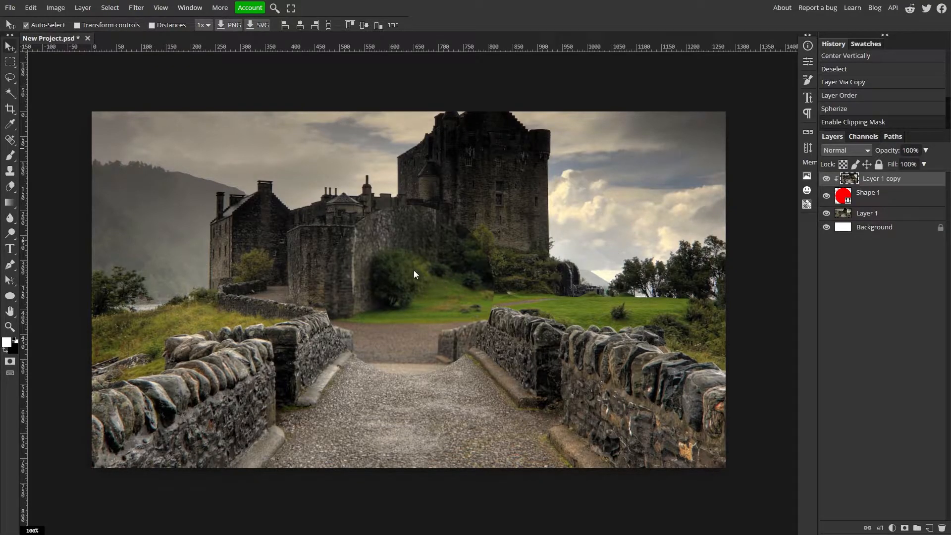
# Scale the spherized copy down and narrow it to fit inside the circle.
pyautogui.press('ctrl+alt+t')
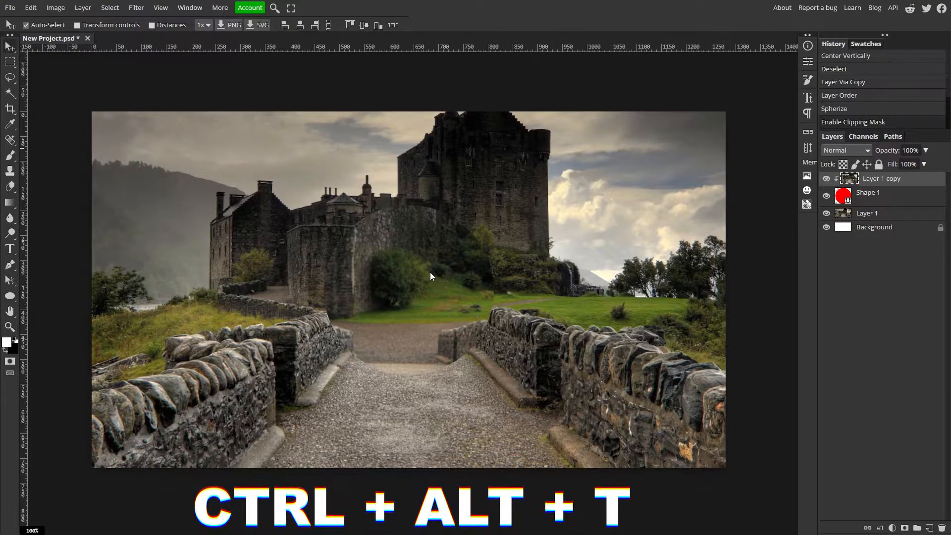
pyautogui.press('ctrl+alt+t')
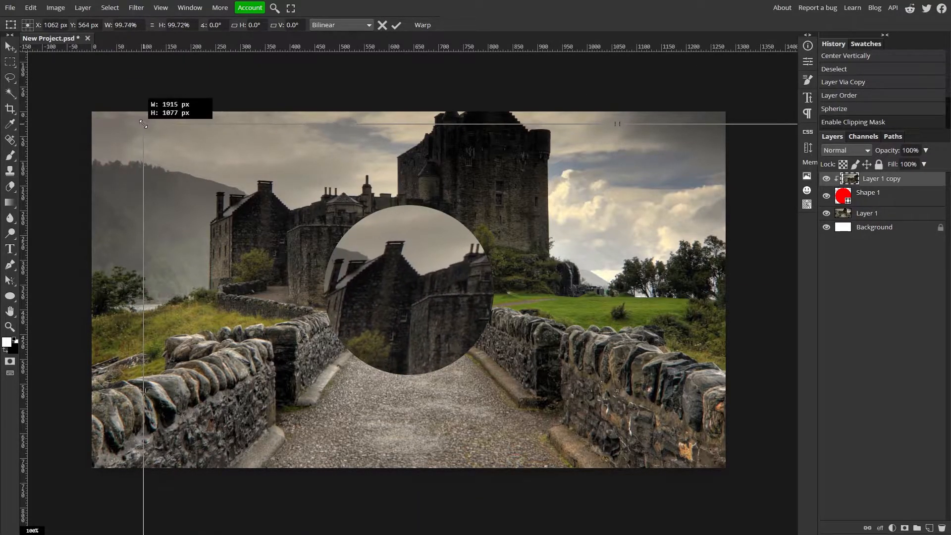
pyautogui.moveTo(143, 124); pyautogui.dragTo(344, 237)
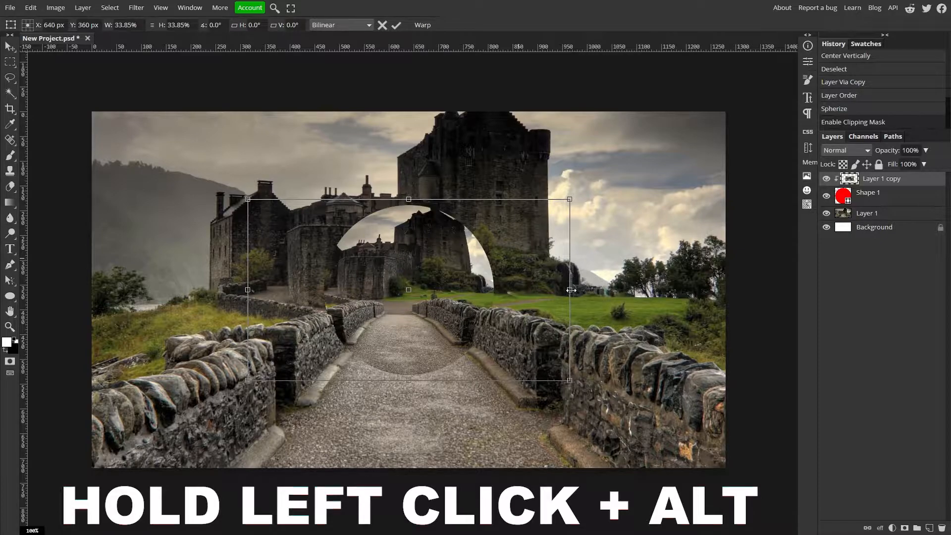
pyautogui.moveTo(568, 290); pyautogui.dragTo(519, 290)
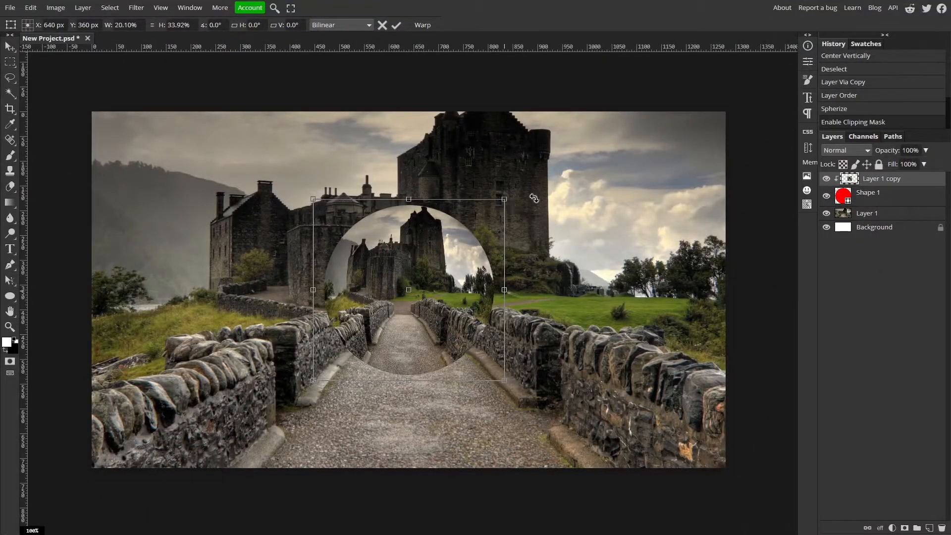
pyautogui.click(397, 25)
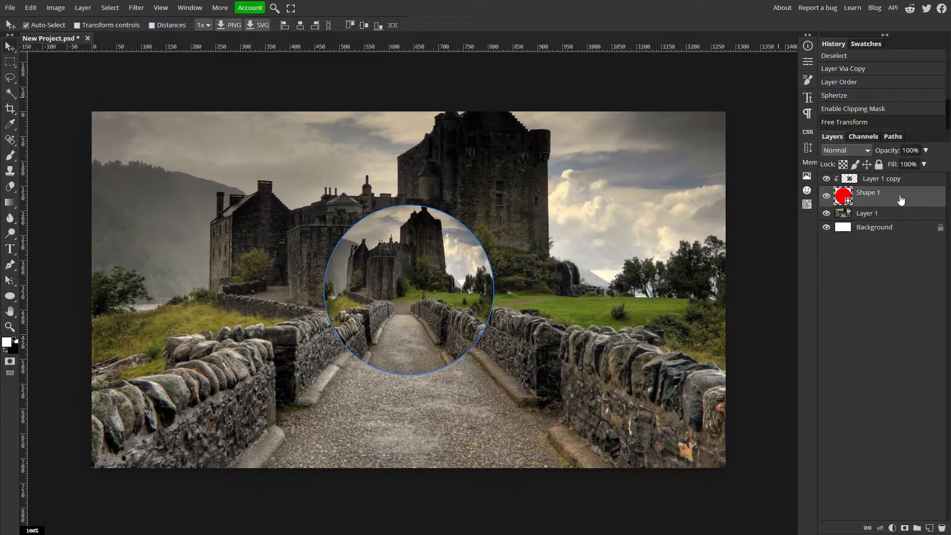
# Give the circle a white Linear Dodge Inner Shadow.
pyautogui.doubleClick(869, 192)
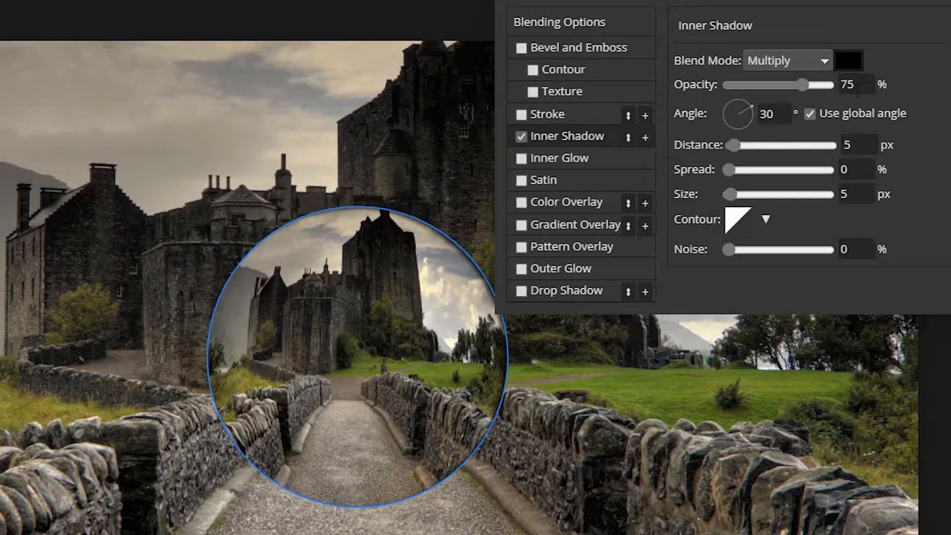
pyautogui.click(786, 60)
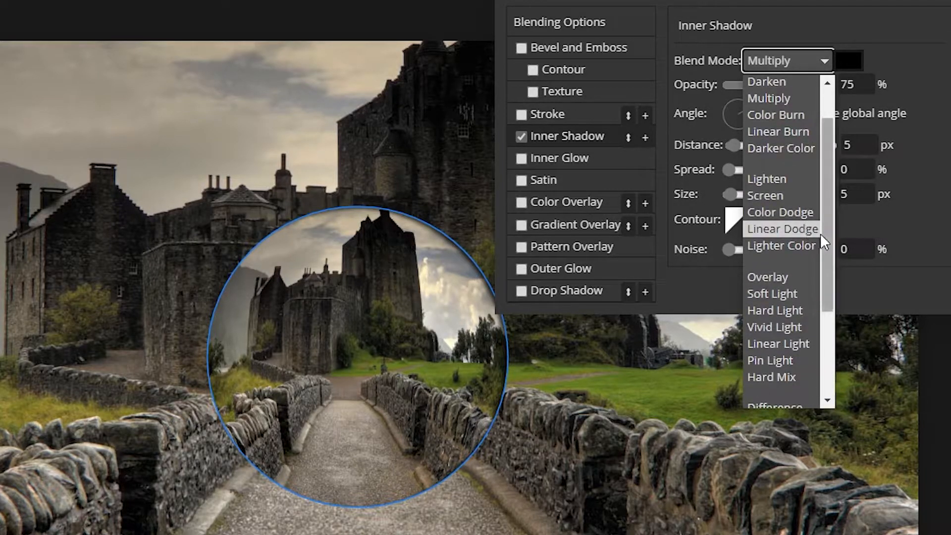
pyautogui.click(782, 229)
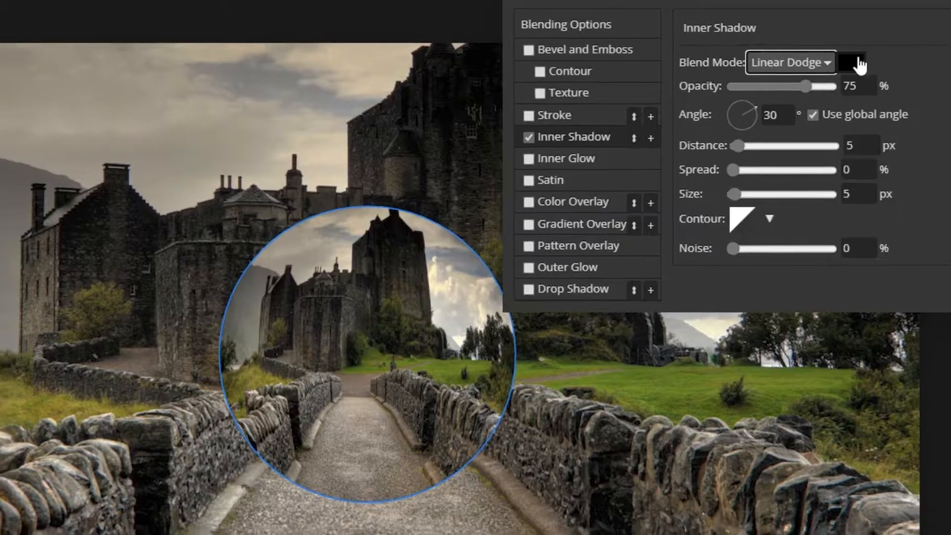
pyautogui.click(849, 62)
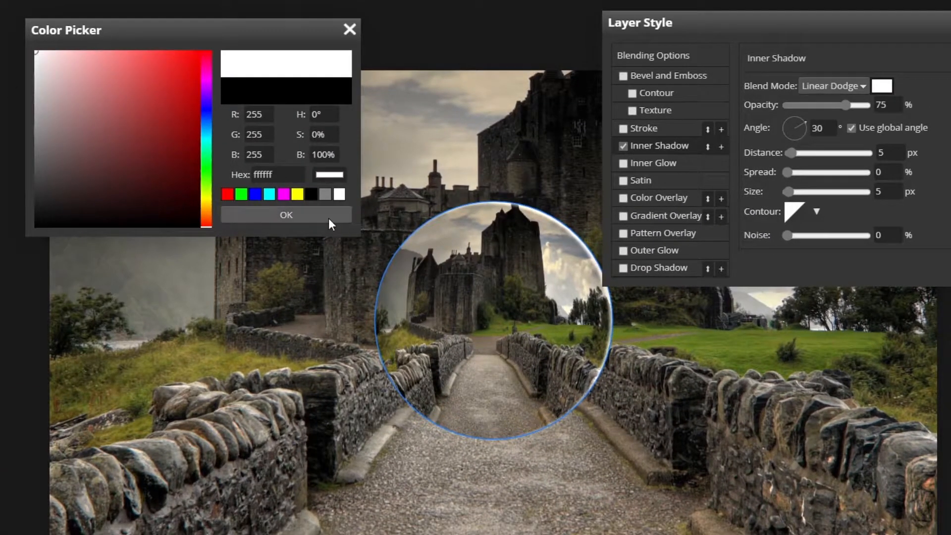
pyautogui.click(285, 214)
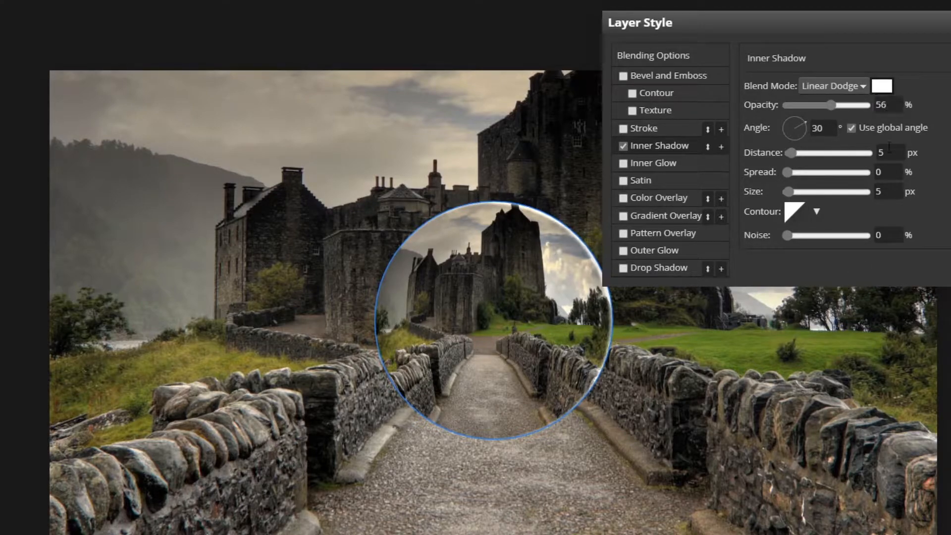
# Set the inner shadow distance to 53 px and size to 79 px.
pyautogui.moveTo(798, 153); pyautogui.dragTo(836, 153)
pyautogui.write('4')
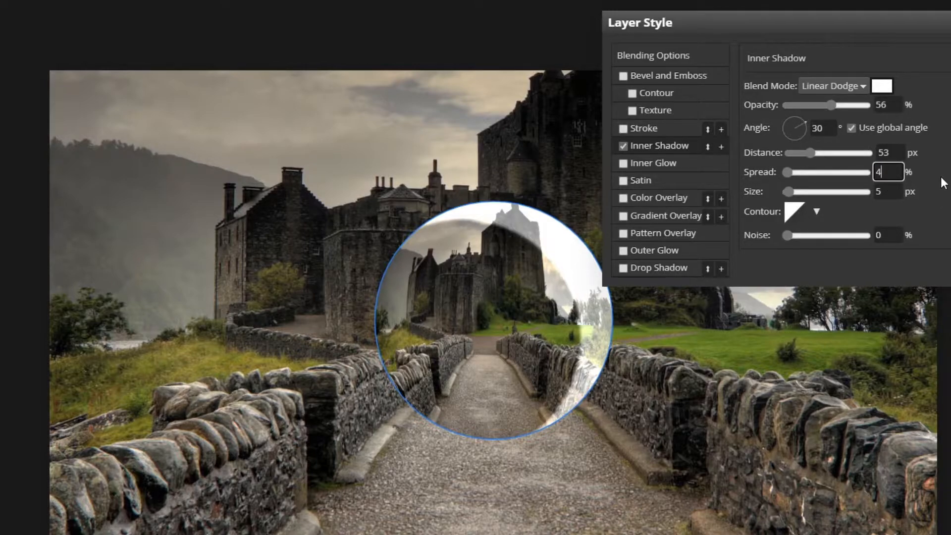
pyautogui.moveTo(792, 192); pyautogui.dragTo(870, 192)
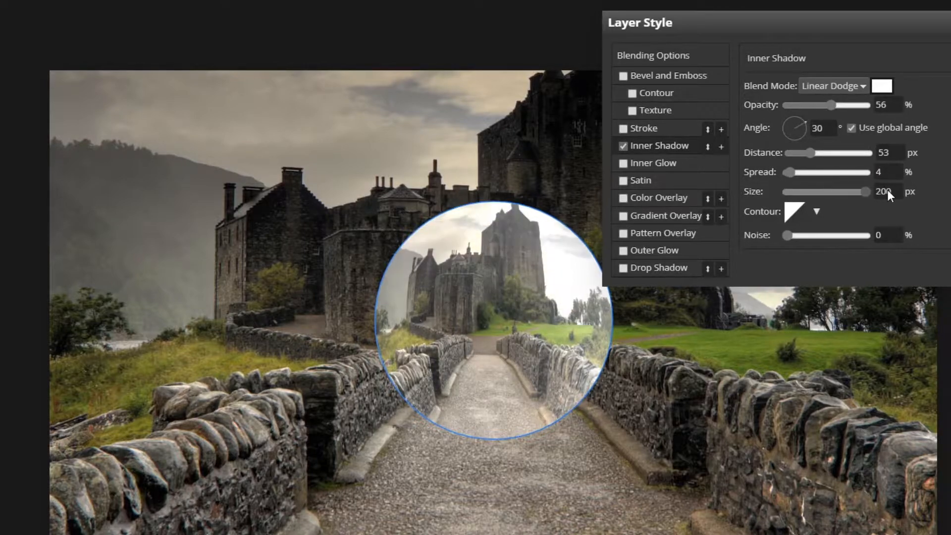
pyautogui.moveTo(871, 192); pyautogui.dragTo(819, 191)
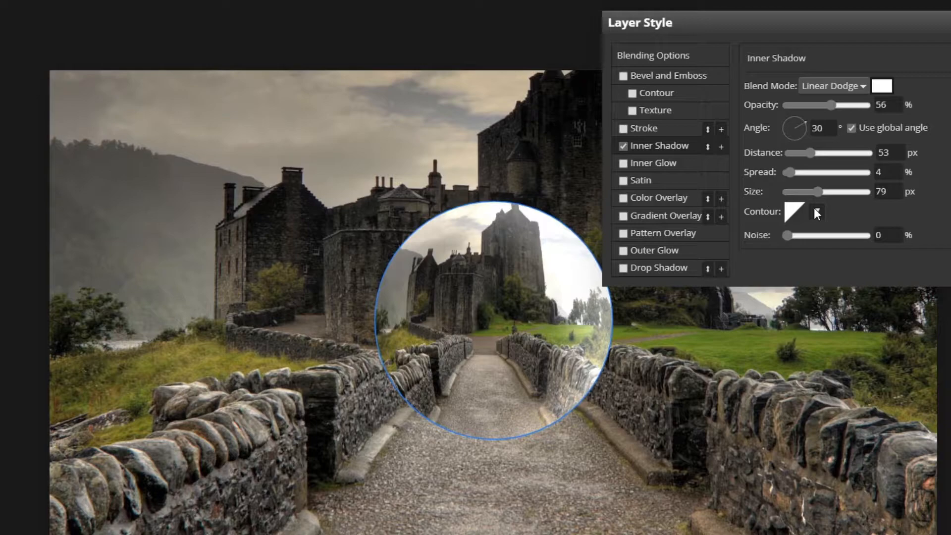
pyautogui.click(816, 211)
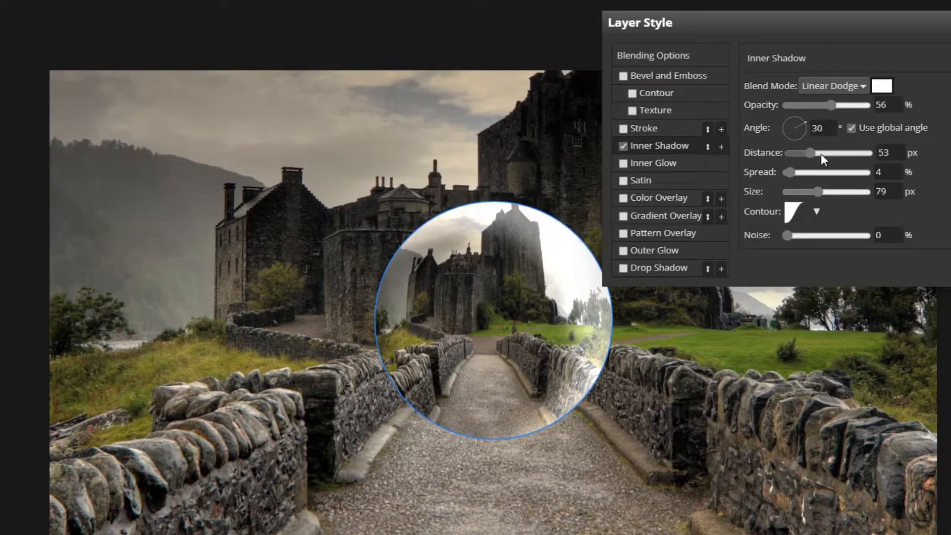
pyautogui.moveTo(839, 153); pyautogui.dragTo(807, 153)
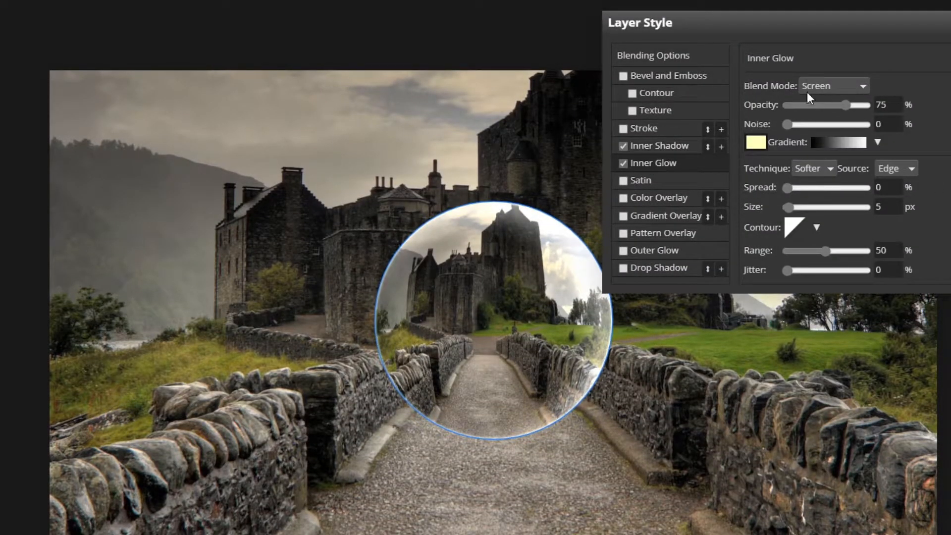
# Set Inner Glow to white Color Dodge at 60% opacity and 27 px size.
pyautogui.click(833, 86)
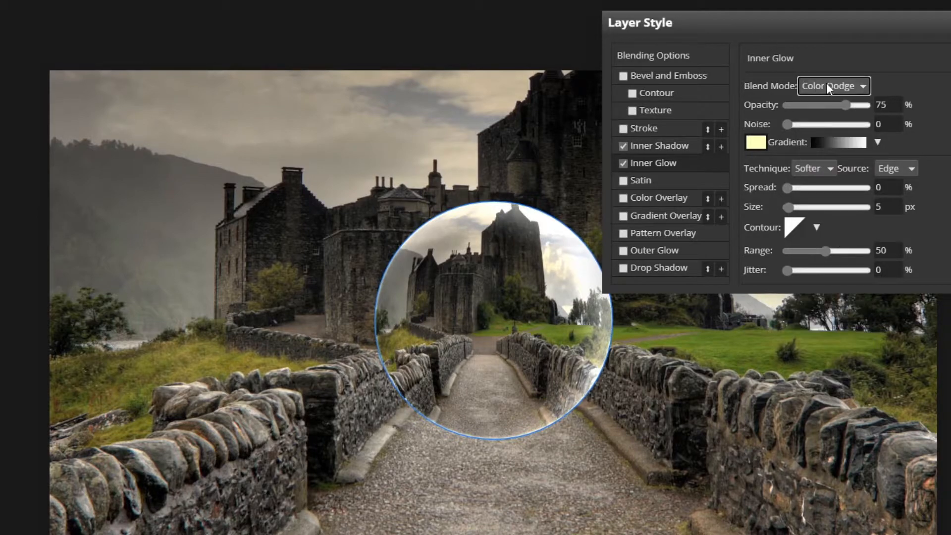
pyautogui.click(888, 105)
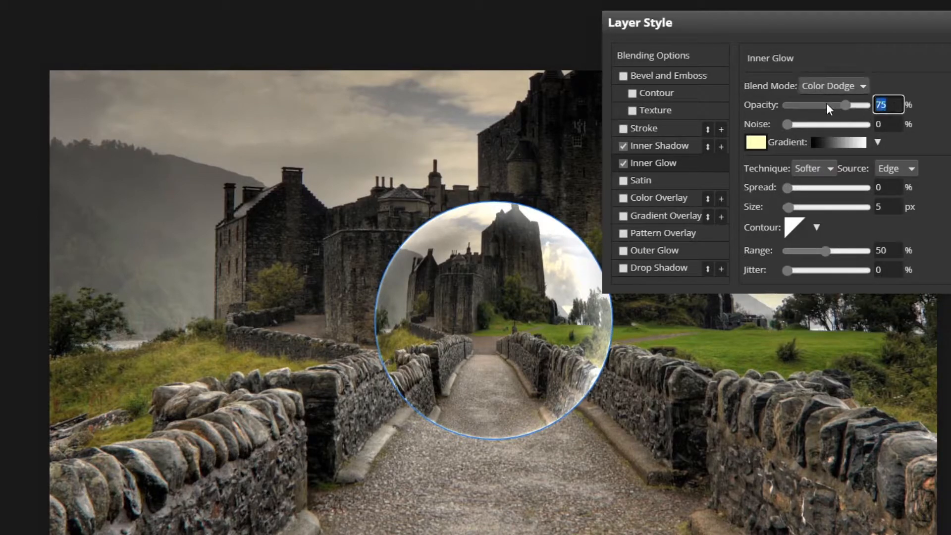
pyautogui.moveTo(849, 105); pyautogui.dragTo(825, 104)
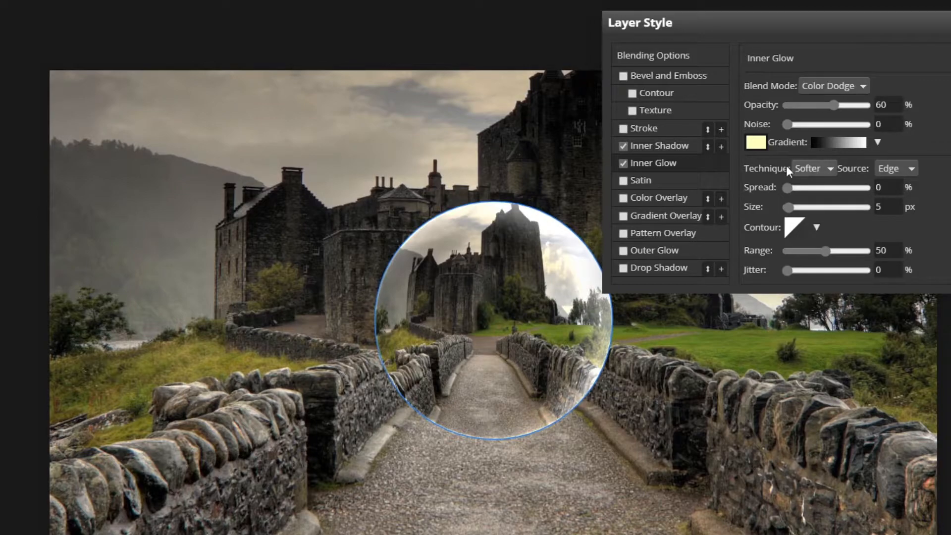
pyautogui.click(757, 142)
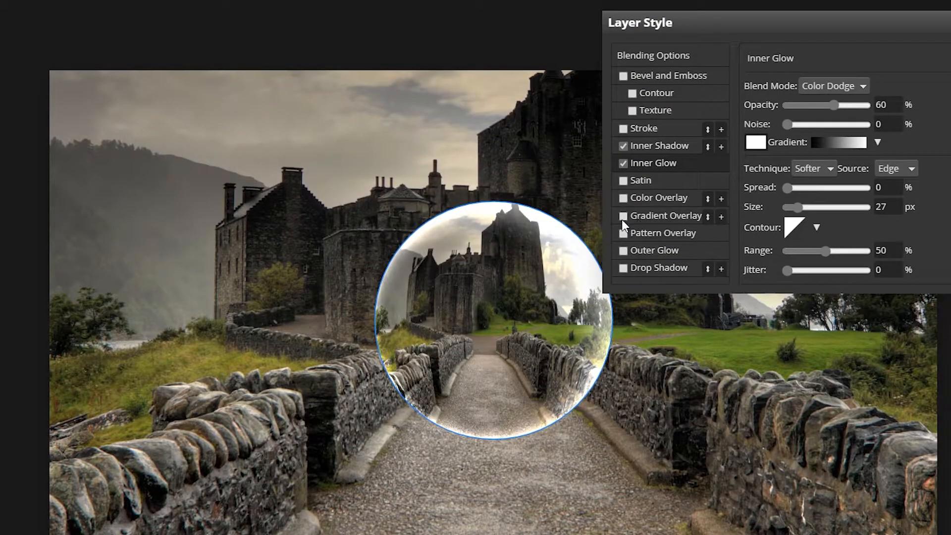
# Enable a reversed Linear Burn Gradient Overlay using the transparent gradient preset.
pyautogui.click(624, 216)
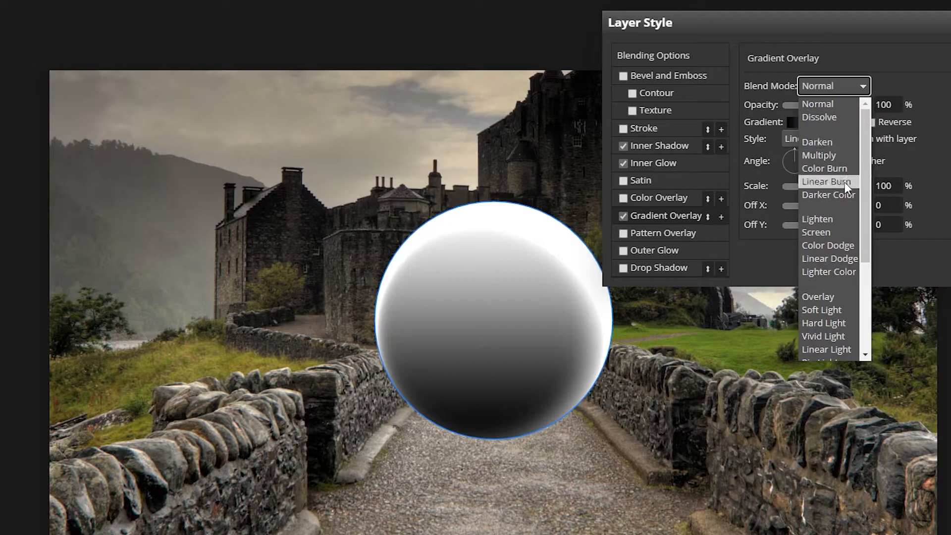
pyautogui.click(827, 181)
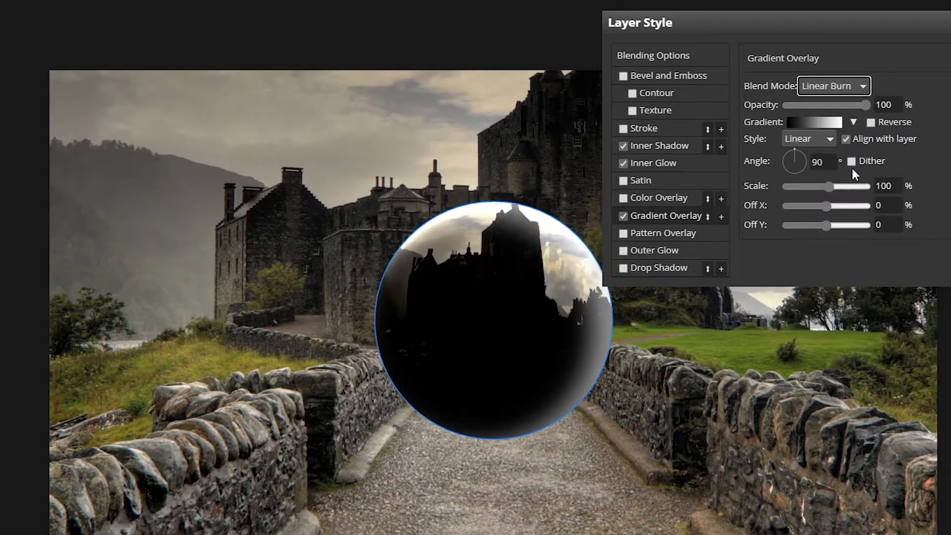
pyautogui.click(887, 104)
pyautogui.write('60')
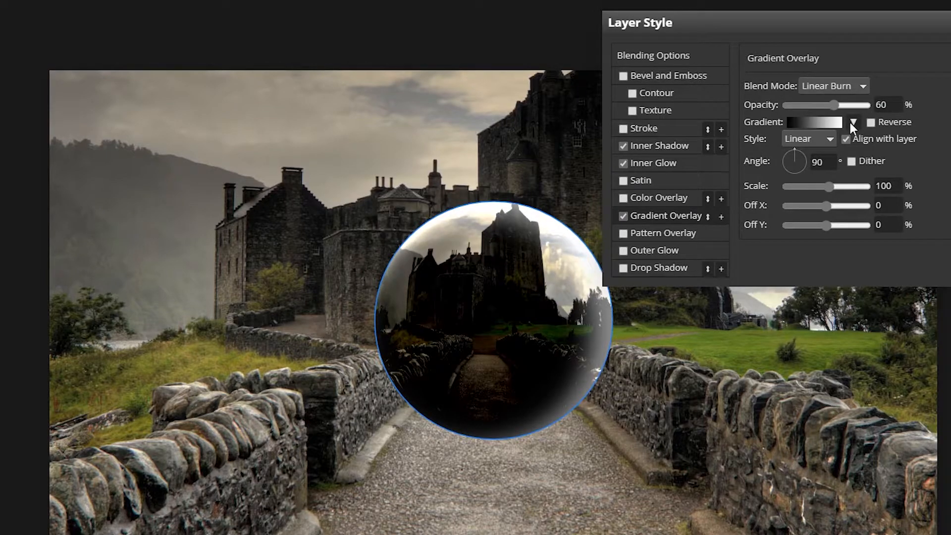
pyautogui.click(856, 122)
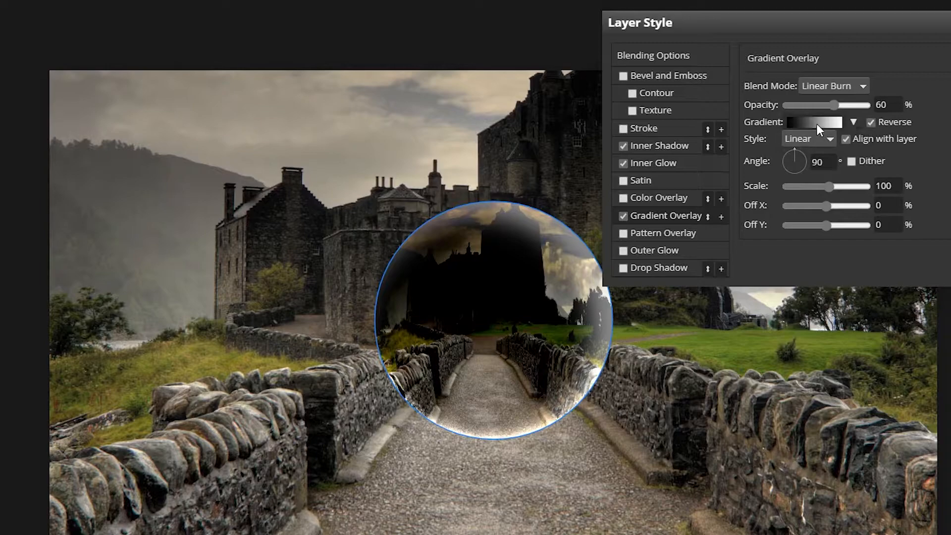
pyautogui.click(860, 122)
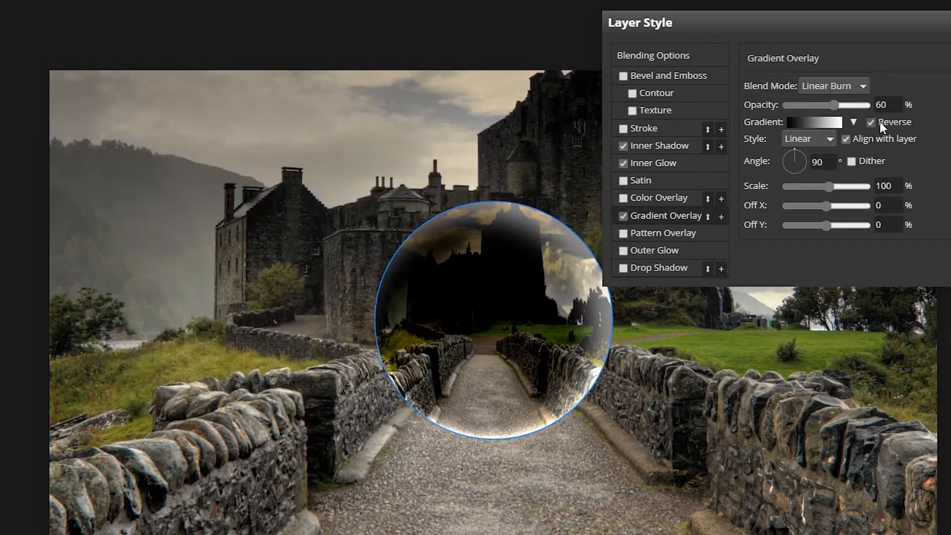
pyautogui.click(854, 122)
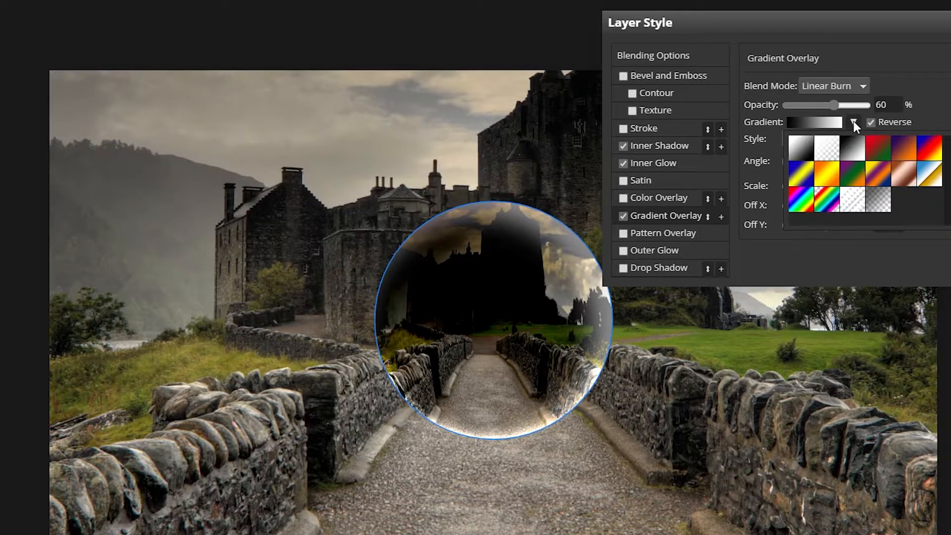
pyautogui.moveTo(882, 205)
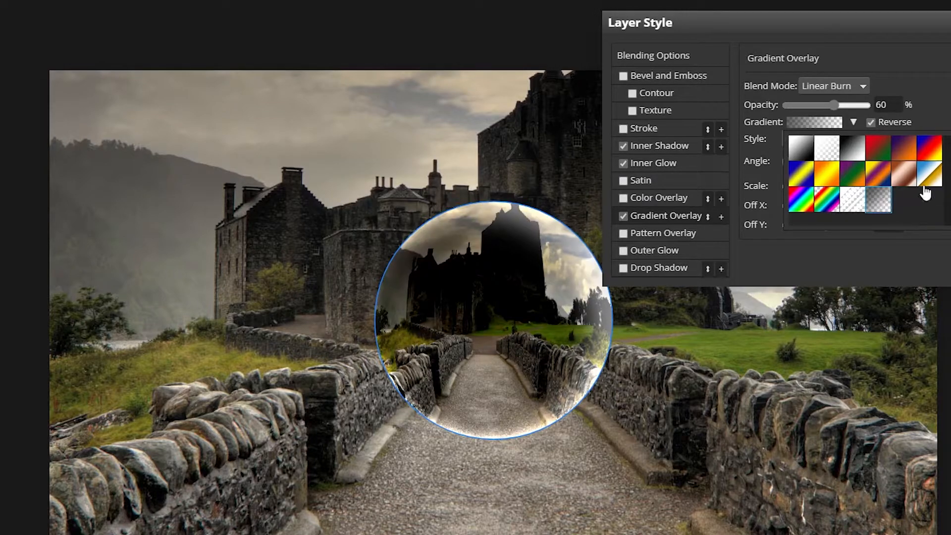
pyautogui.click(891, 186)
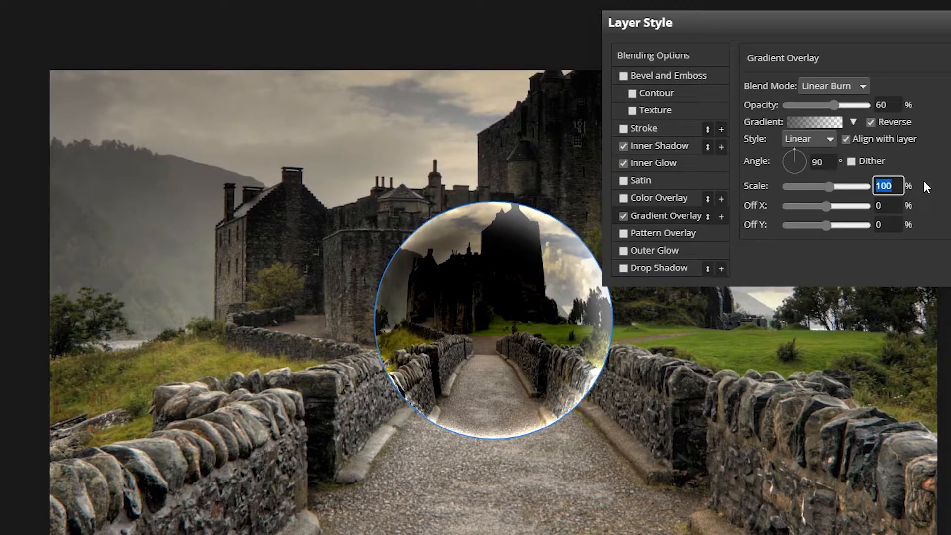
# Set the gradient overlay angle to −122°, opacity to 70% and scale to 60%.
pyautogui.click(824, 162)
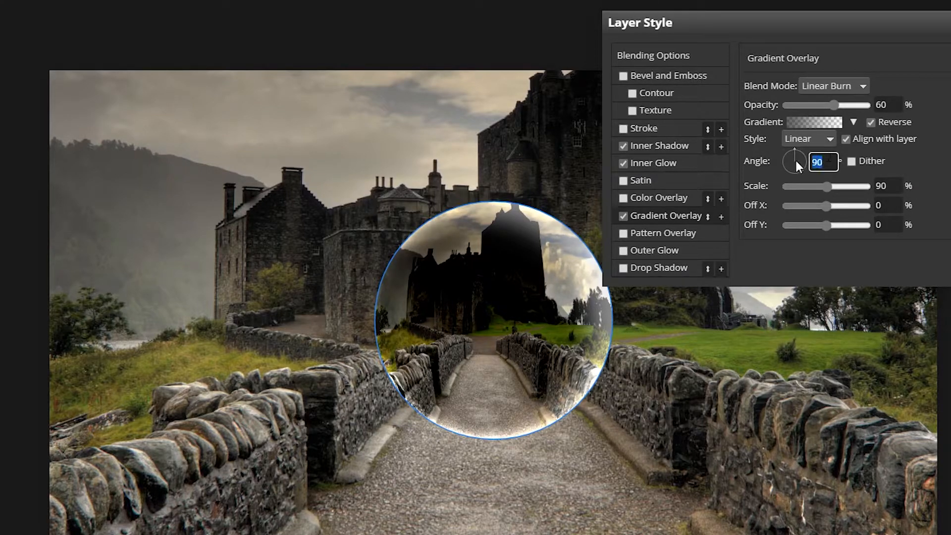
pyautogui.click(824, 162)
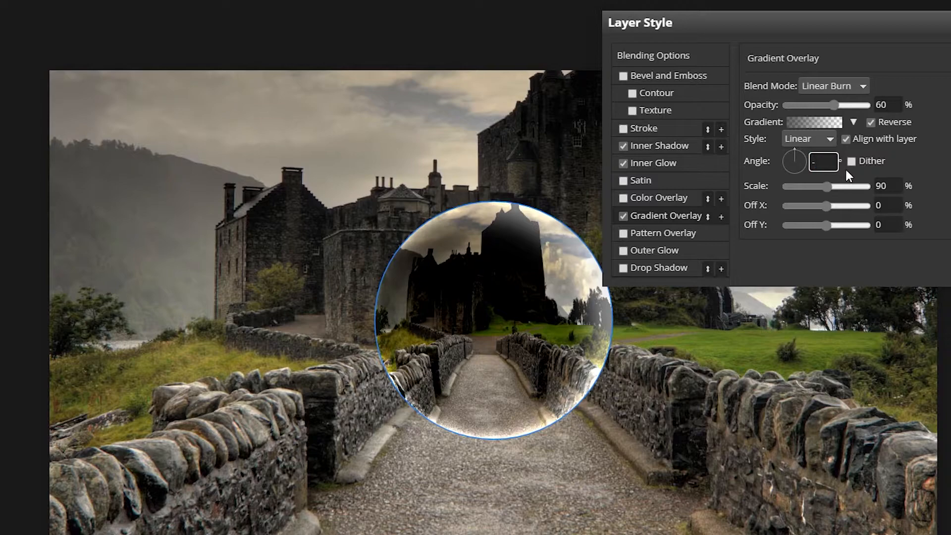
pyautogui.moveTo(834, 104); pyautogui.dragTo(816, 104)
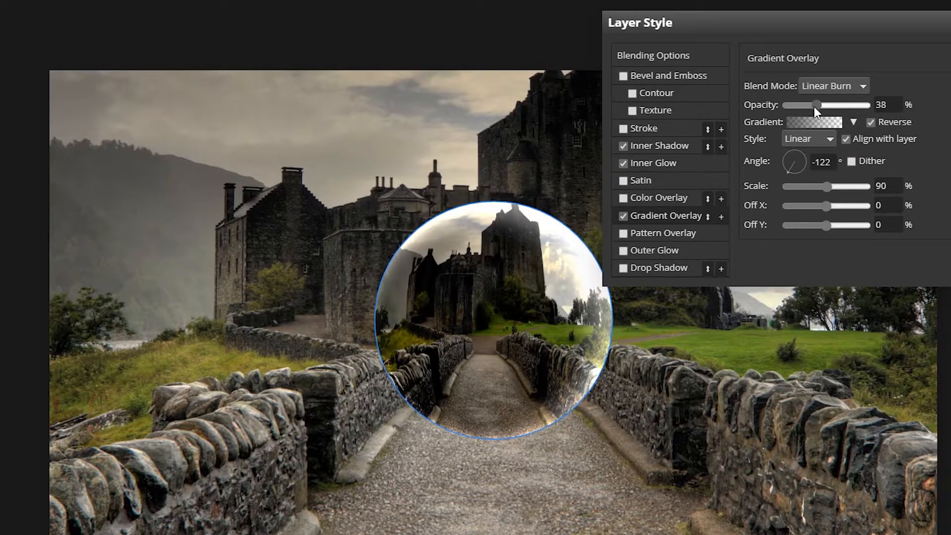
pyautogui.moveTo(818, 104); pyautogui.dragTo(837, 104)
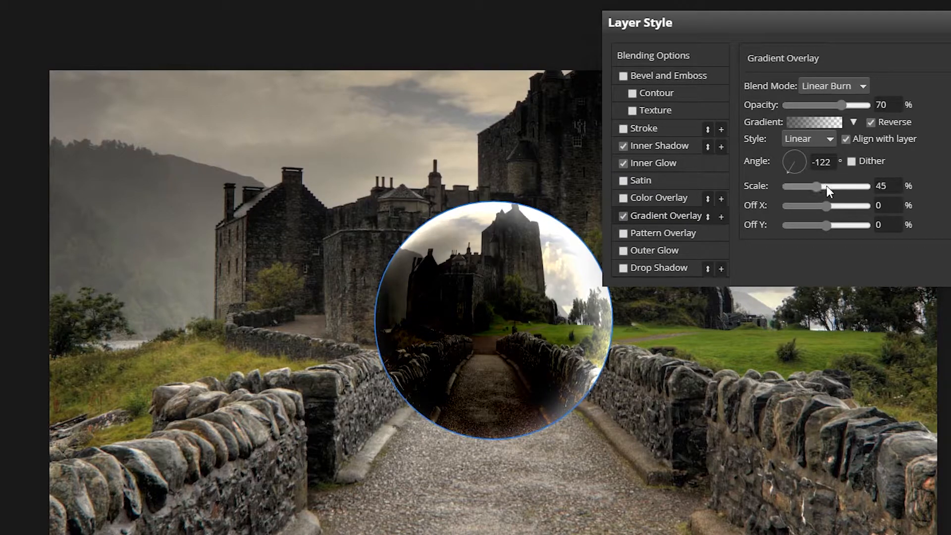
pyautogui.moveTo(816, 186); pyautogui.dragTo(834, 186)
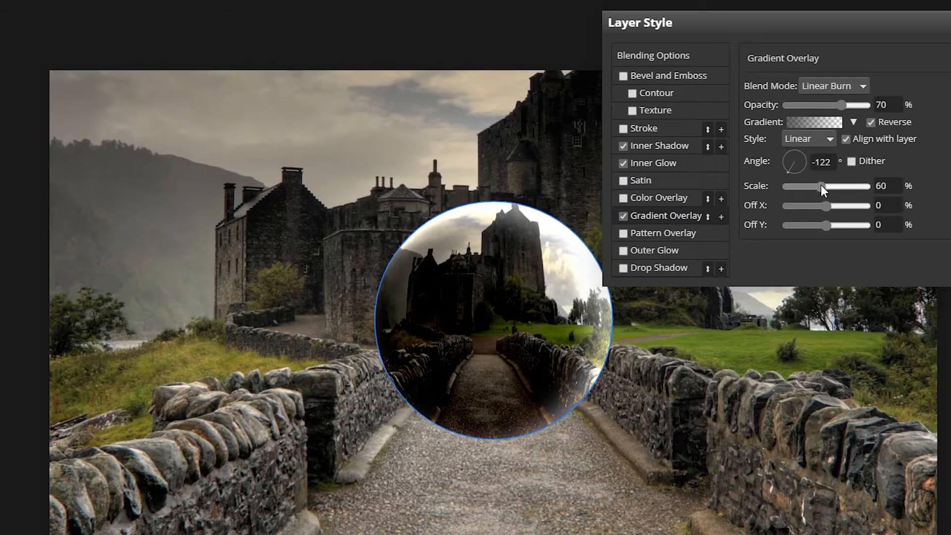
pyautogui.moveTo(840, 105)
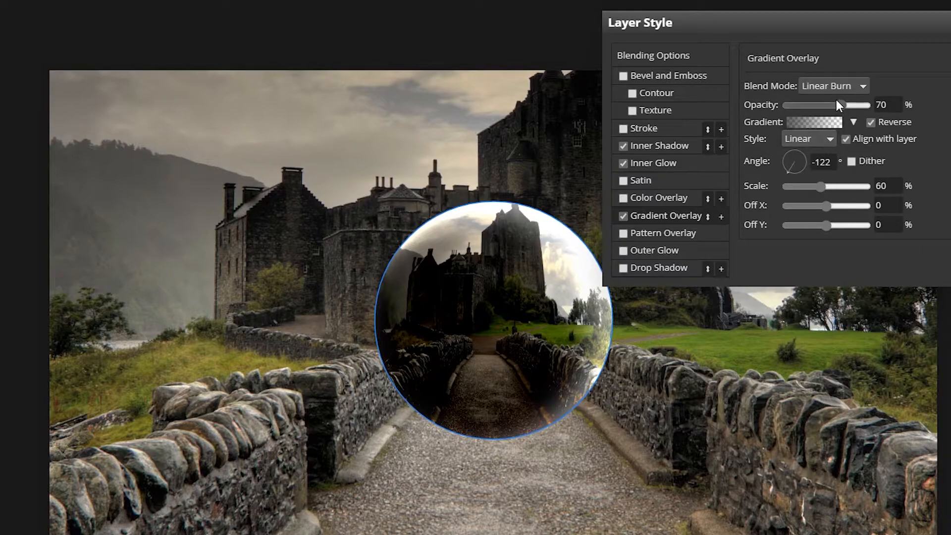
pyautogui.click(814, 122)
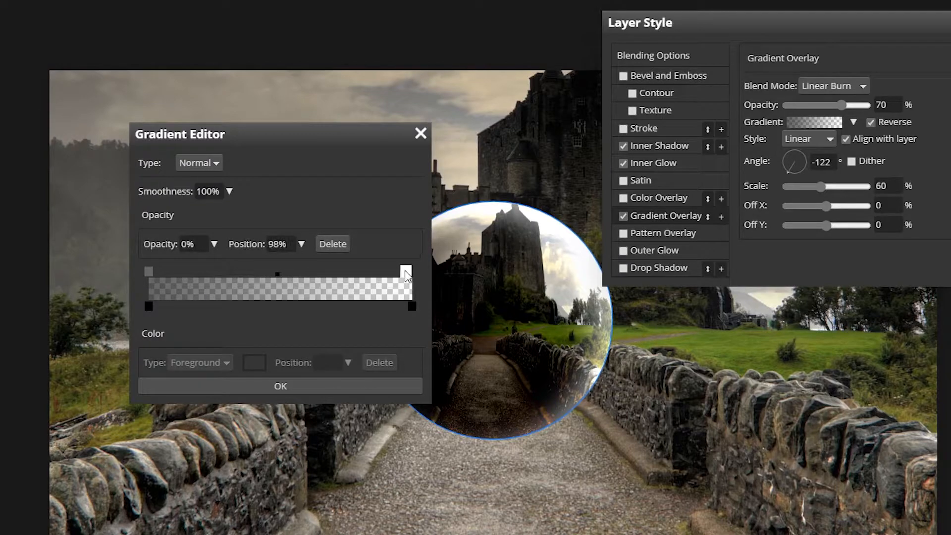
# Move the gradient's transparent opacity stop to 50% and confirm, then reopen the gradient.
pyautogui.moveTo(406, 271); pyautogui.dragTo(278, 271)
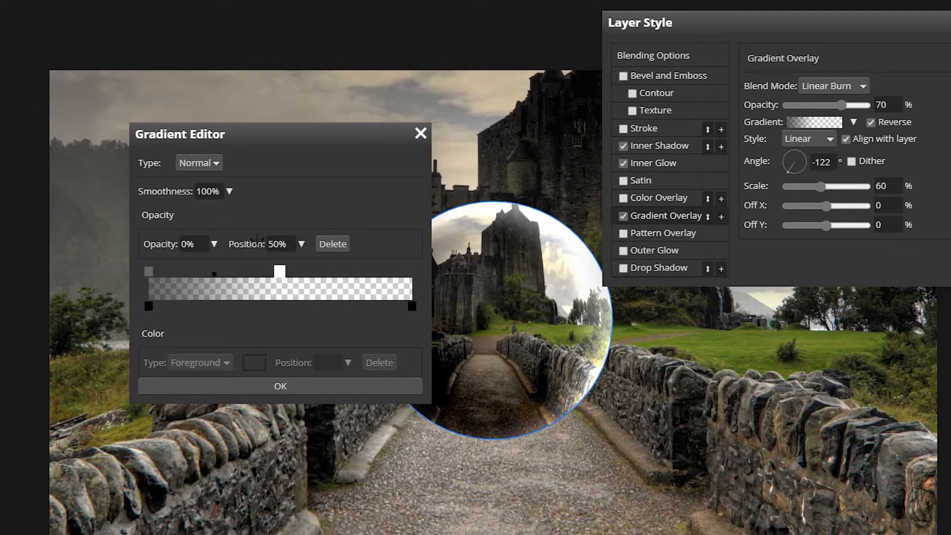
pyautogui.click(279, 386)
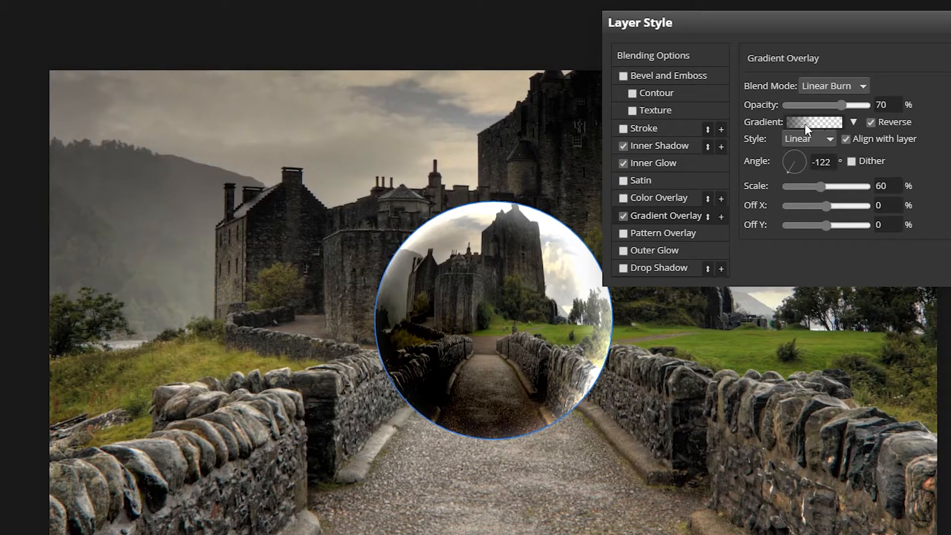
pyautogui.click(816, 122)
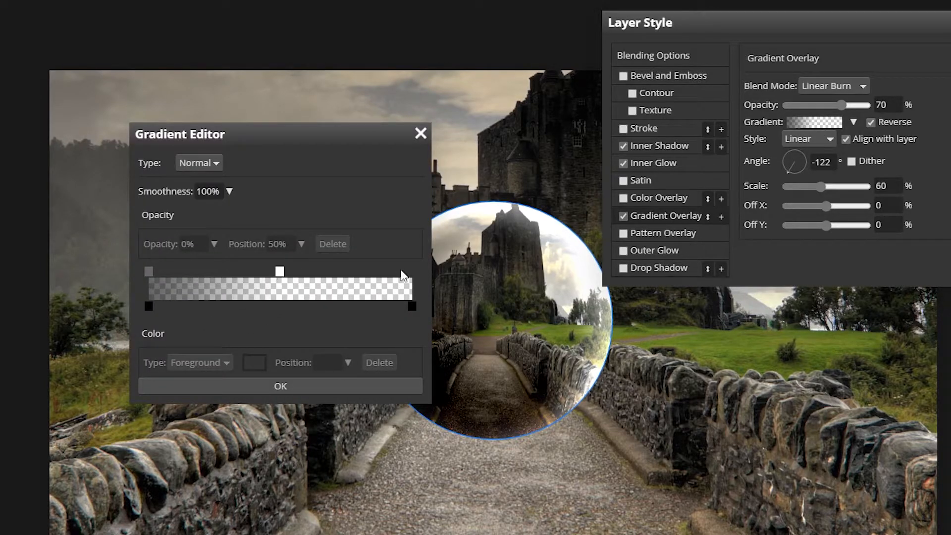
pyautogui.moveTo(376, 341)
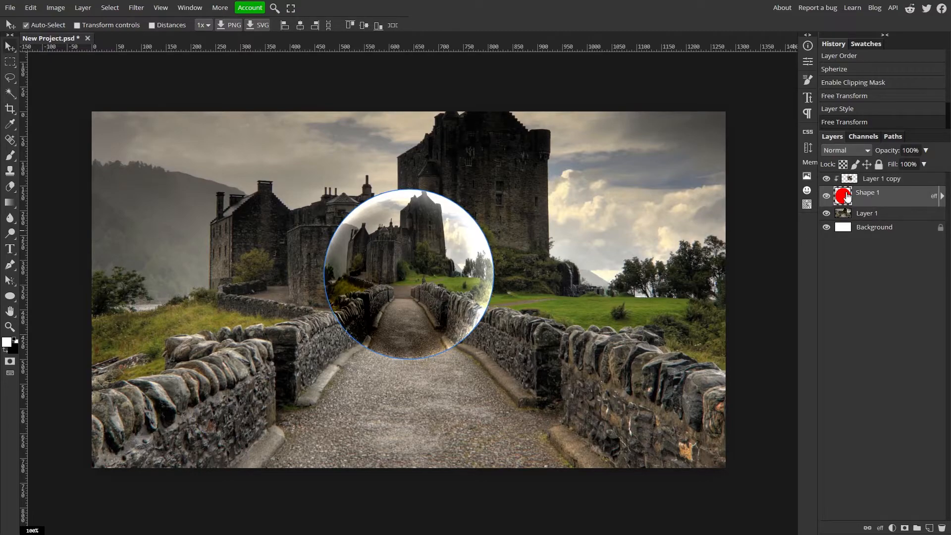
# Duplicate the red circle and transform the copy into a narrow flat ellipse below the sphere.
pyautogui.press('ctrl+j')
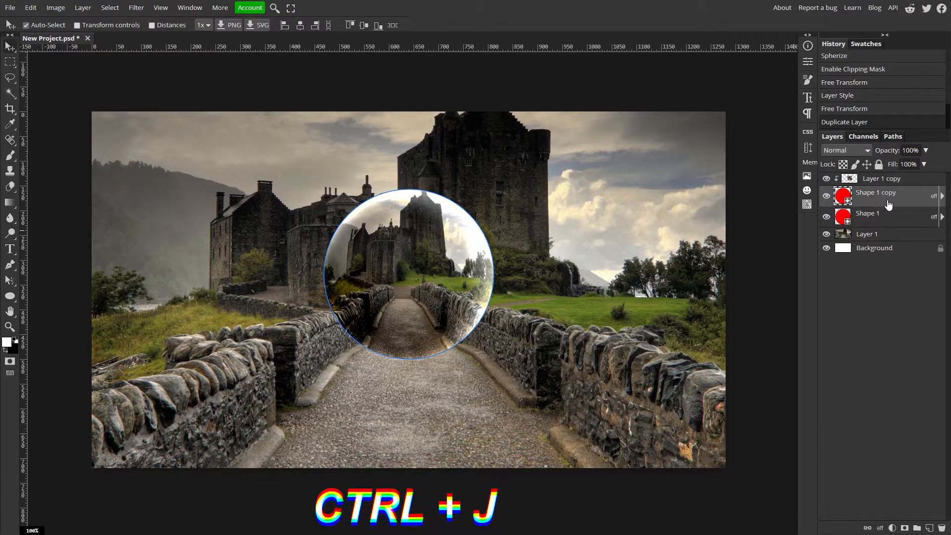
pyautogui.press('ctrl+j')
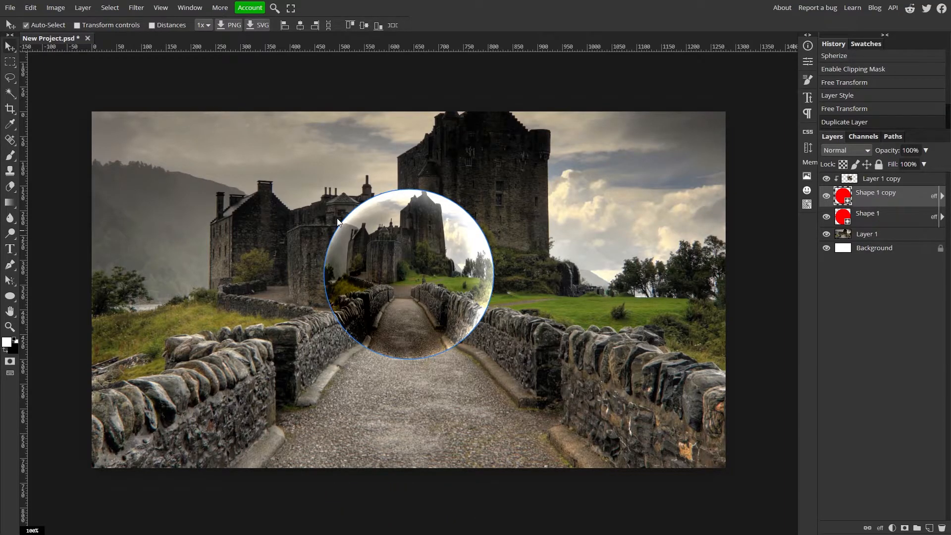
pyautogui.press('ctrl+alt+t')
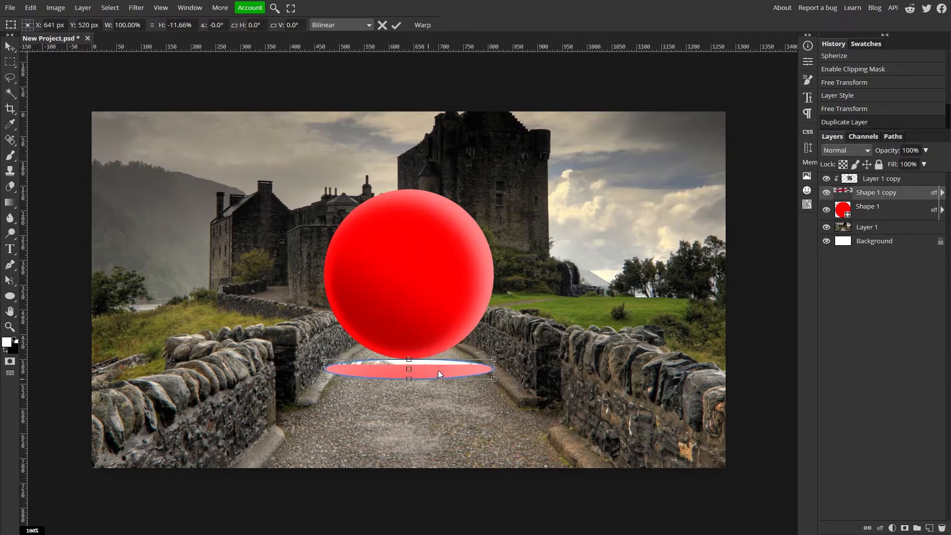
pyautogui.moveTo(408, 370); pyautogui.dragTo(408, 381)
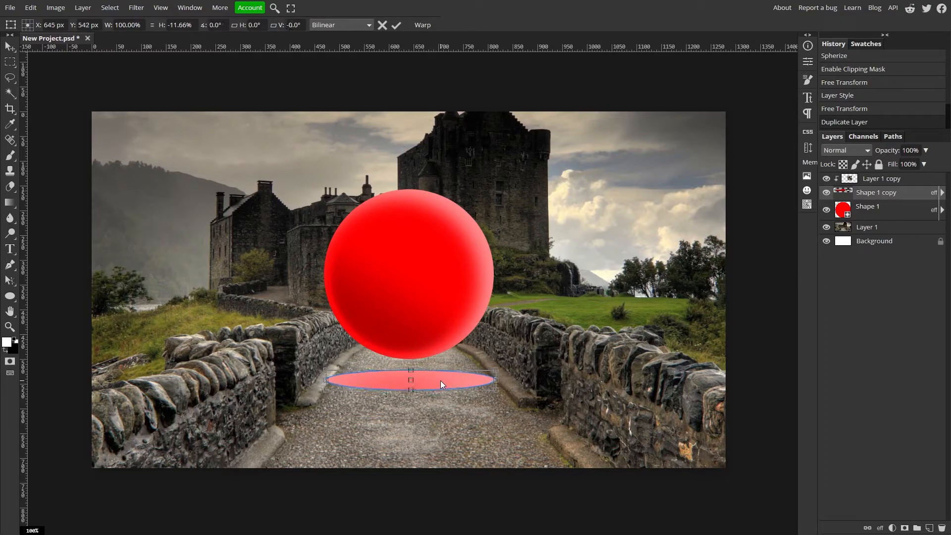
pyautogui.moveTo(443, 383); pyautogui.dragTo(440, 384)
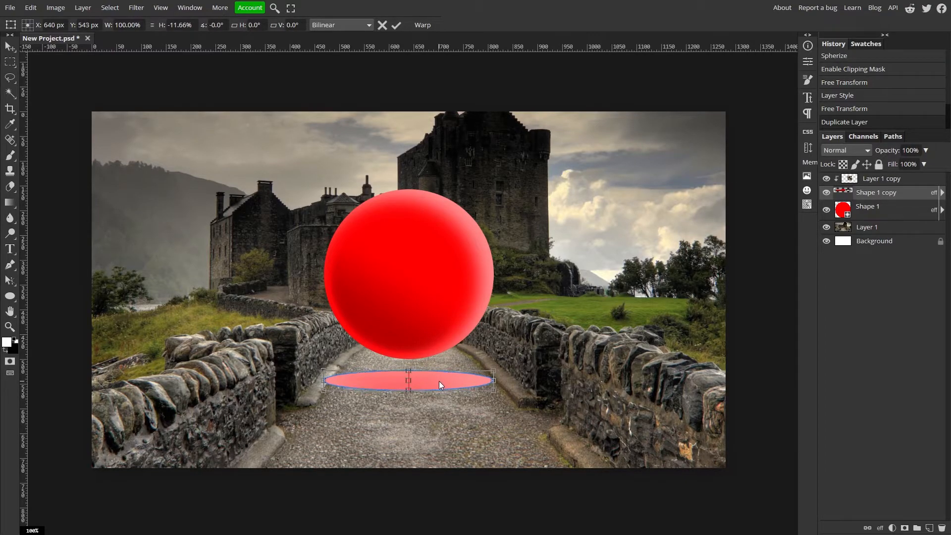
pyautogui.moveTo(494, 381); pyautogui.dragTo(473, 381)
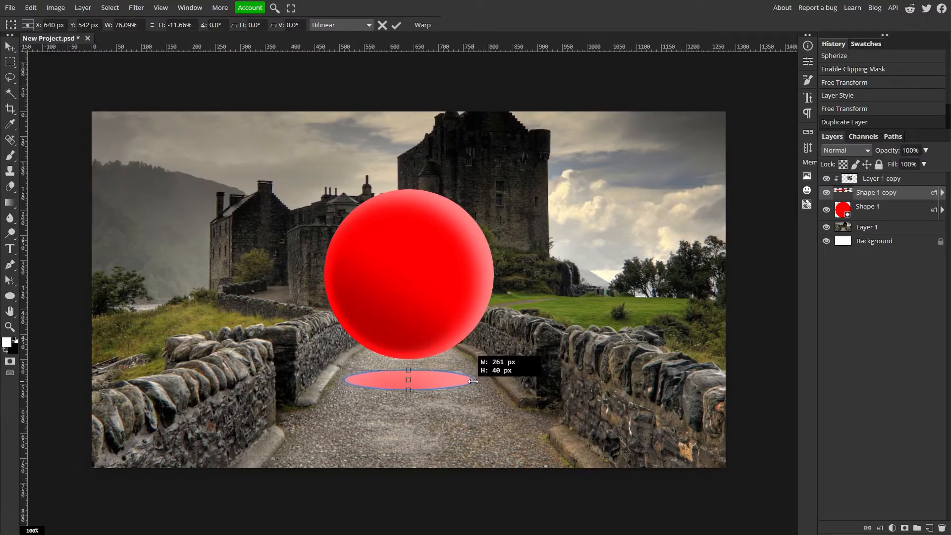
pyautogui.moveTo(475, 381); pyautogui.dragTo(457, 380)
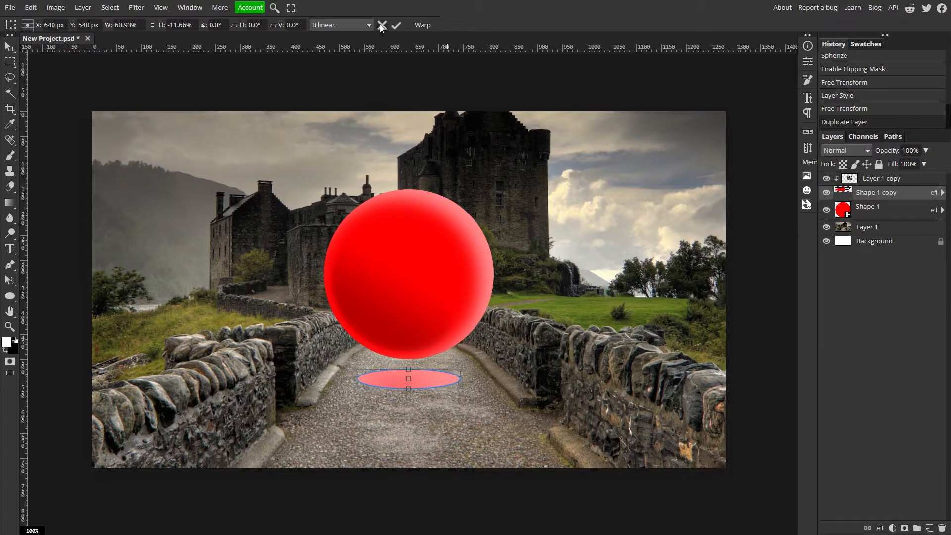
pyautogui.click(397, 25)
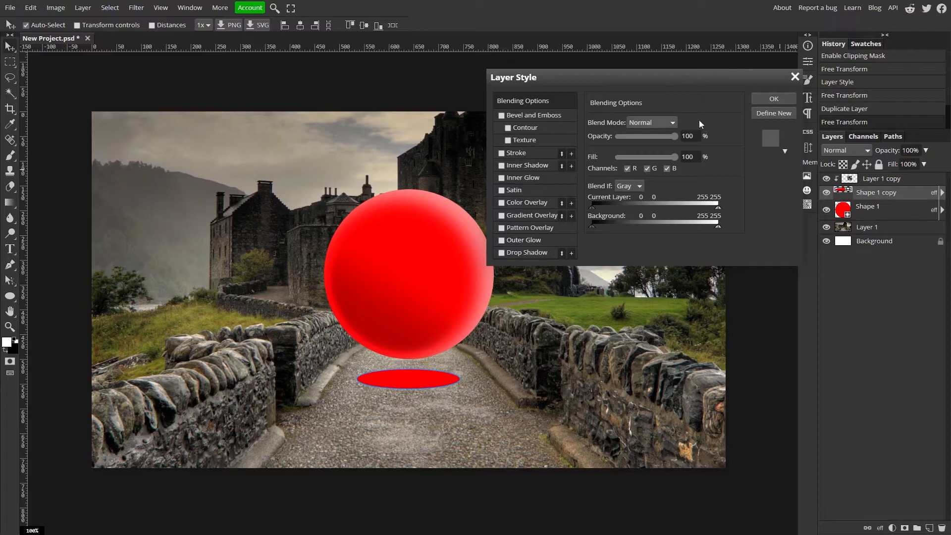
# Change the flat ellipse's layer style effects so it shows plain solid red.
pyautogui.click(773, 98)
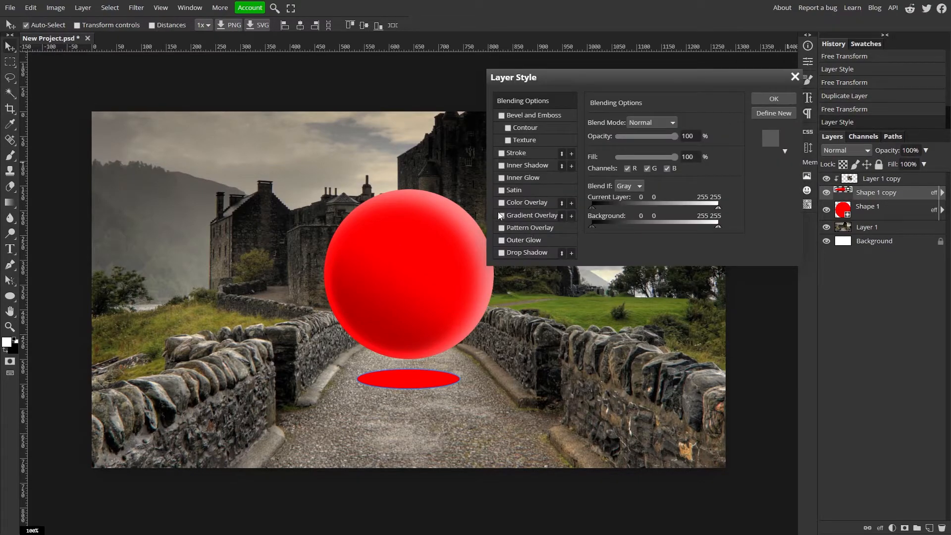
pyautogui.click(501, 203)
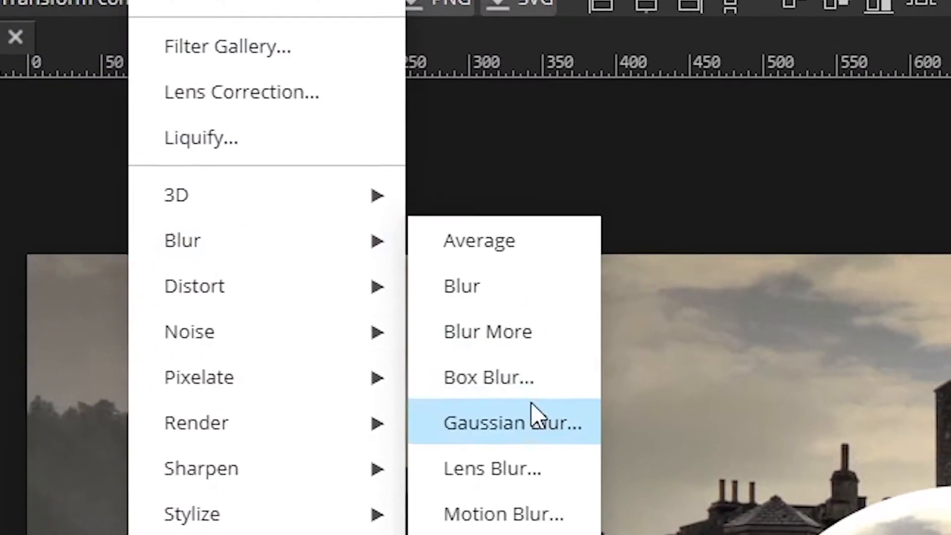
# Apply a 15 px Gaussian Blur to the flat ellipse to form a soft shadow.
pyautogui.click(513, 423)
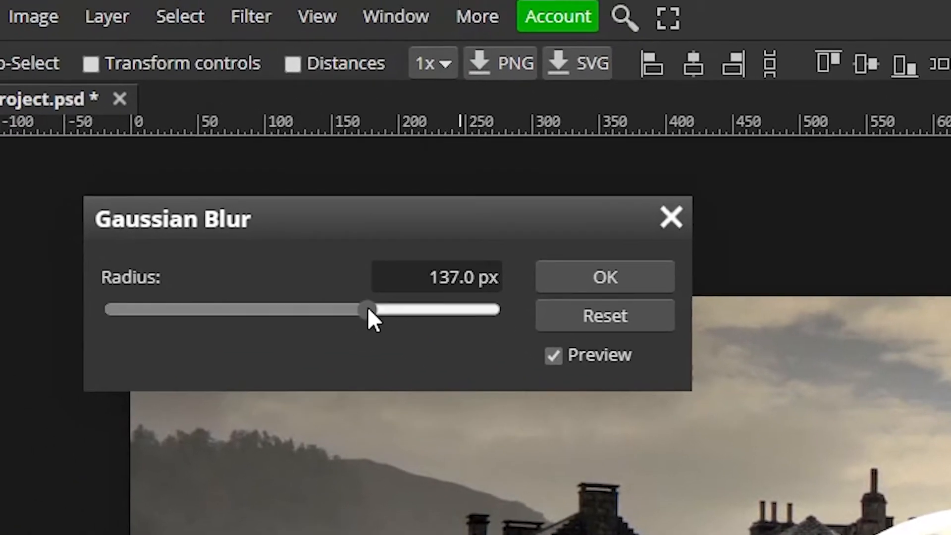
pyautogui.moveTo(364, 310); pyautogui.dragTo(209, 266)
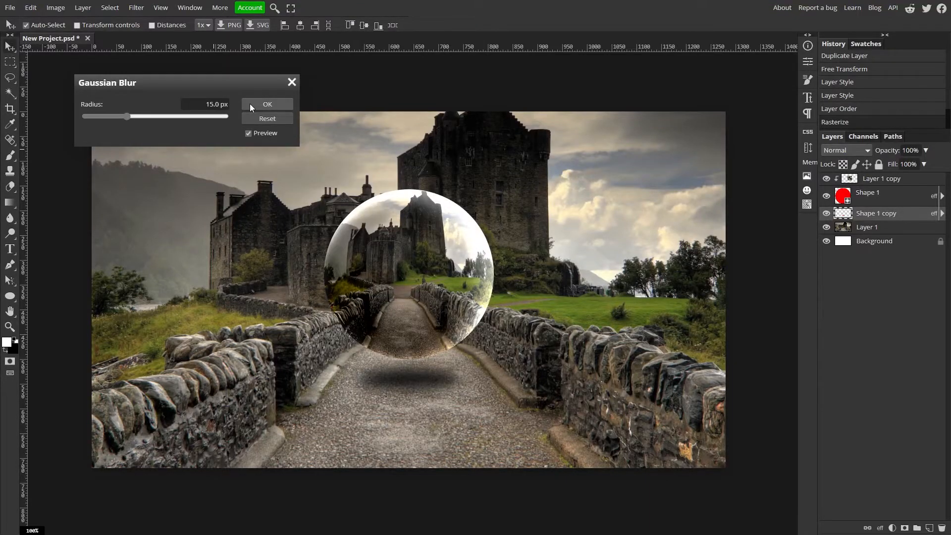
pyautogui.click(268, 104)
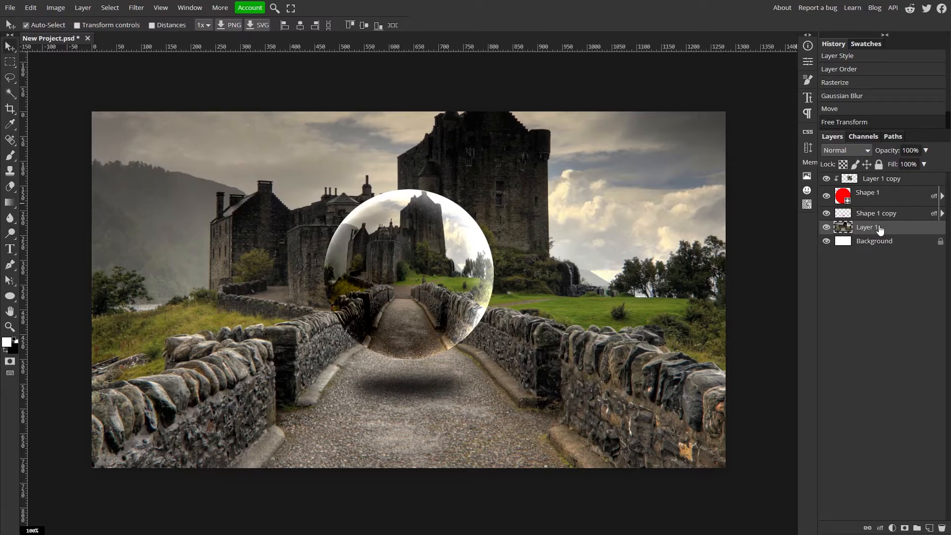
pyautogui.click(876, 213)
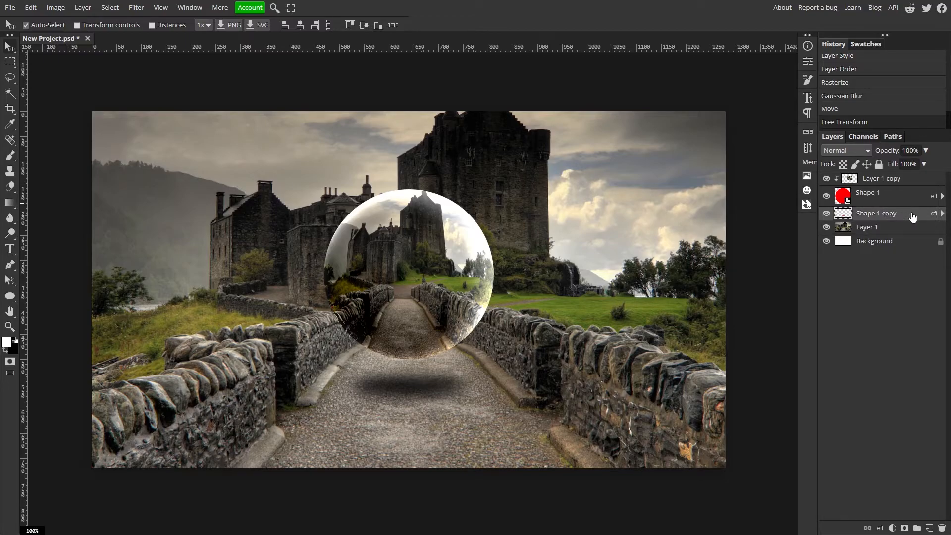
# Duplicate Layer 1's castle photo and apply a 1.6 px Gaussian Blur to the copy.
pyautogui.click(868, 227)
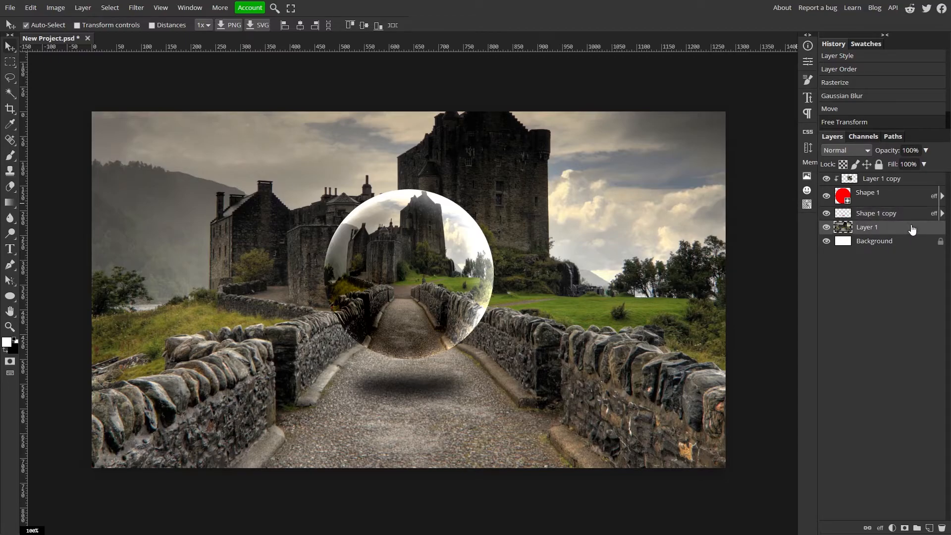
pyautogui.press('ctrl+j')
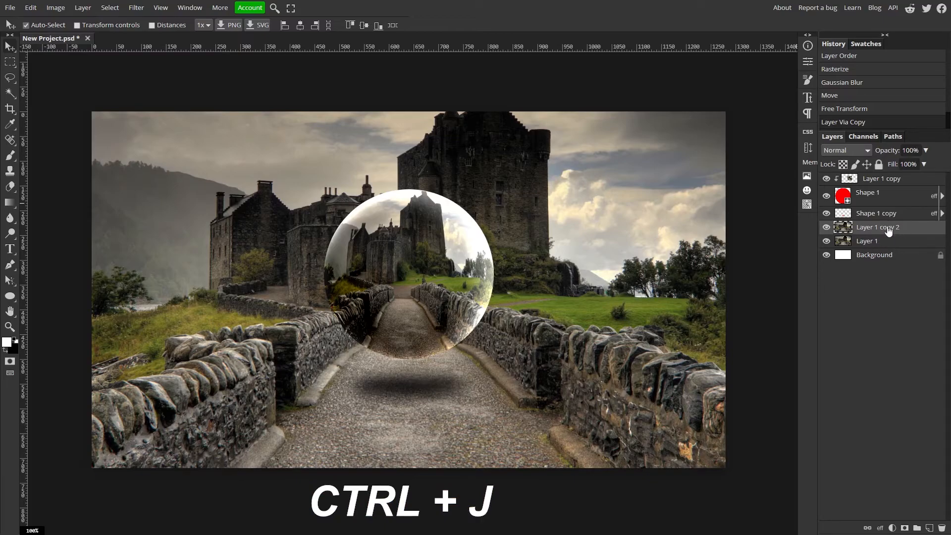
pyautogui.click(135, 7)
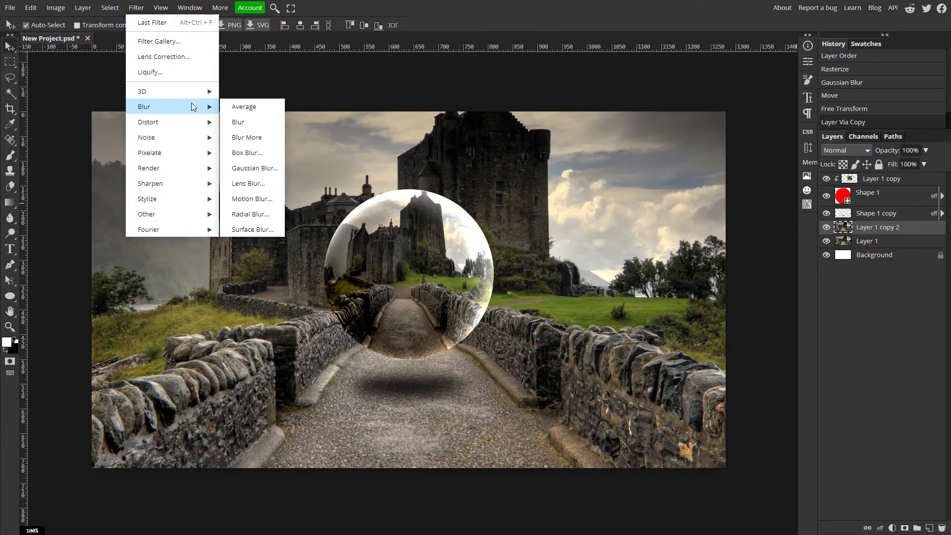
pyautogui.click(255, 168)
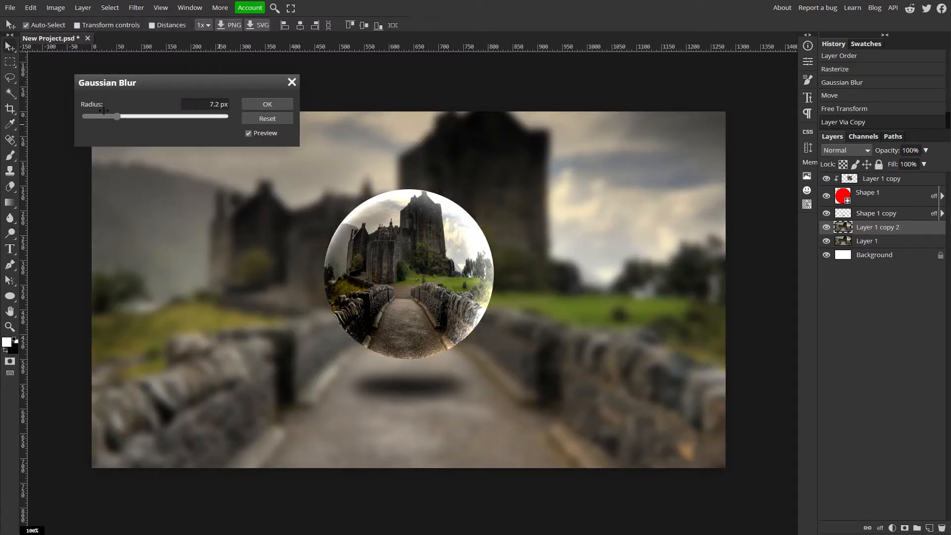
pyautogui.moveTo(118, 116); pyautogui.dragTo(103, 116)
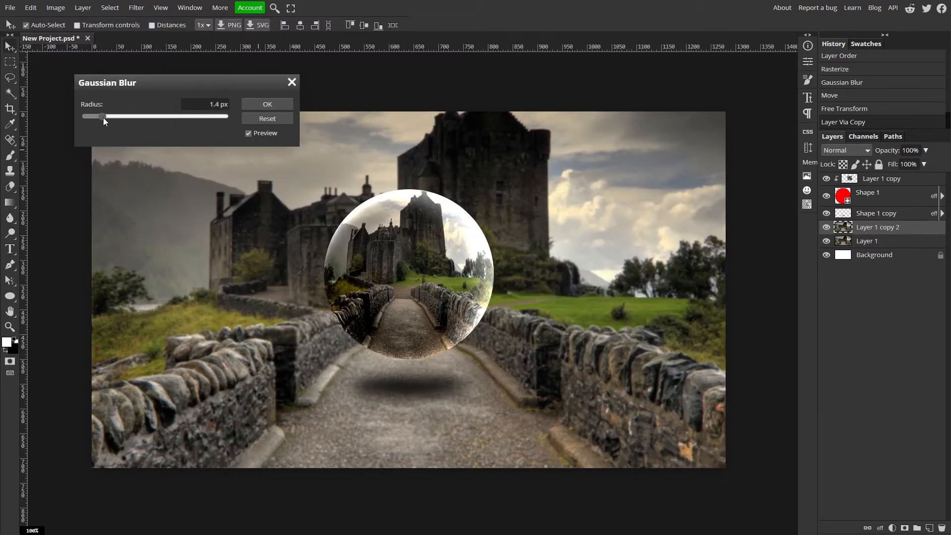
pyautogui.moveTo(102, 116); pyautogui.dragTo(107, 116)
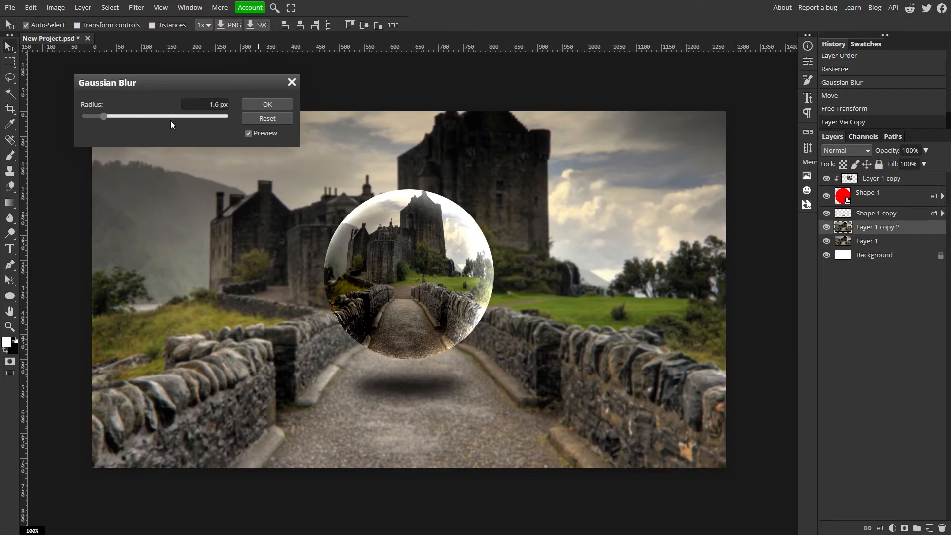
pyautogui.click(267, 104)
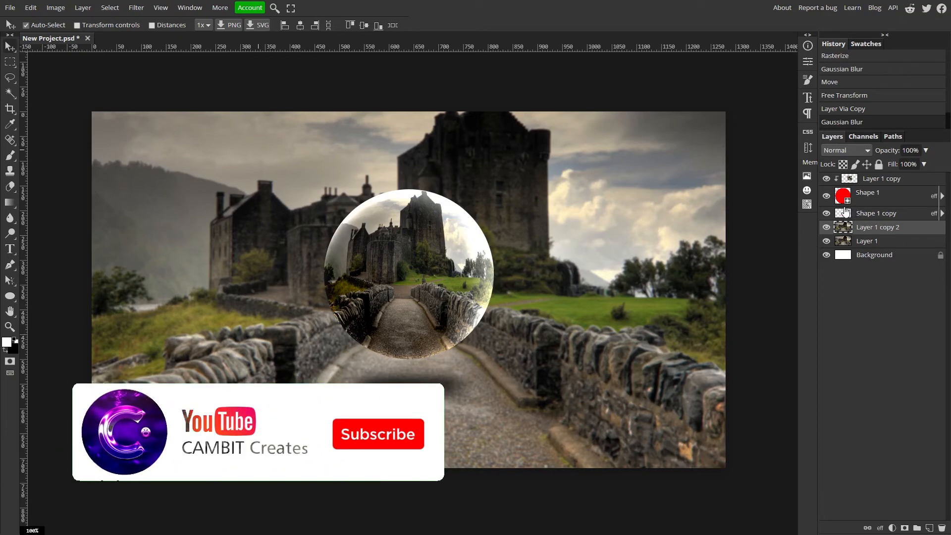
pyautogui.click(377, 434)
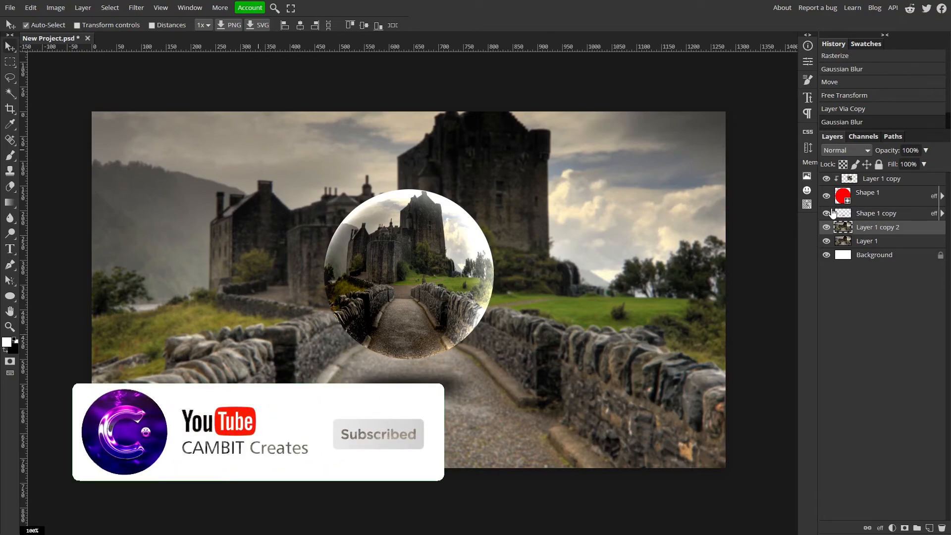